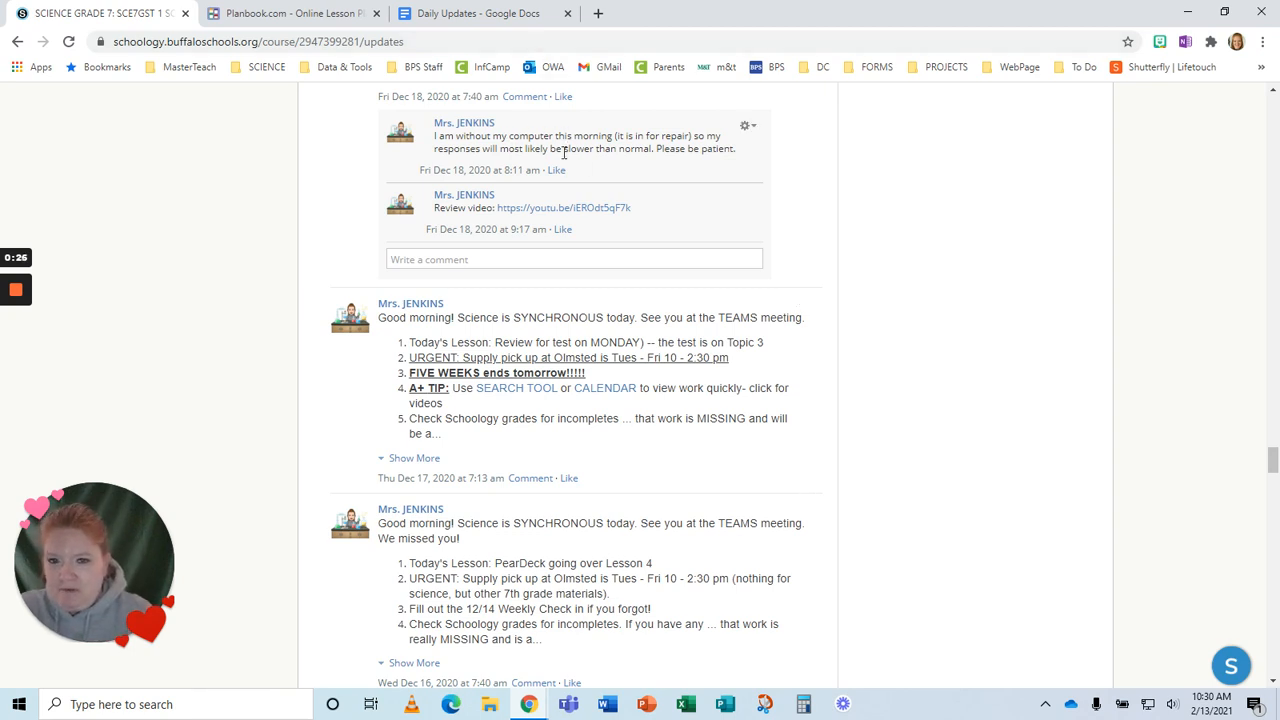
{"action": "mouse_move", "coordinate": [688, 376]}
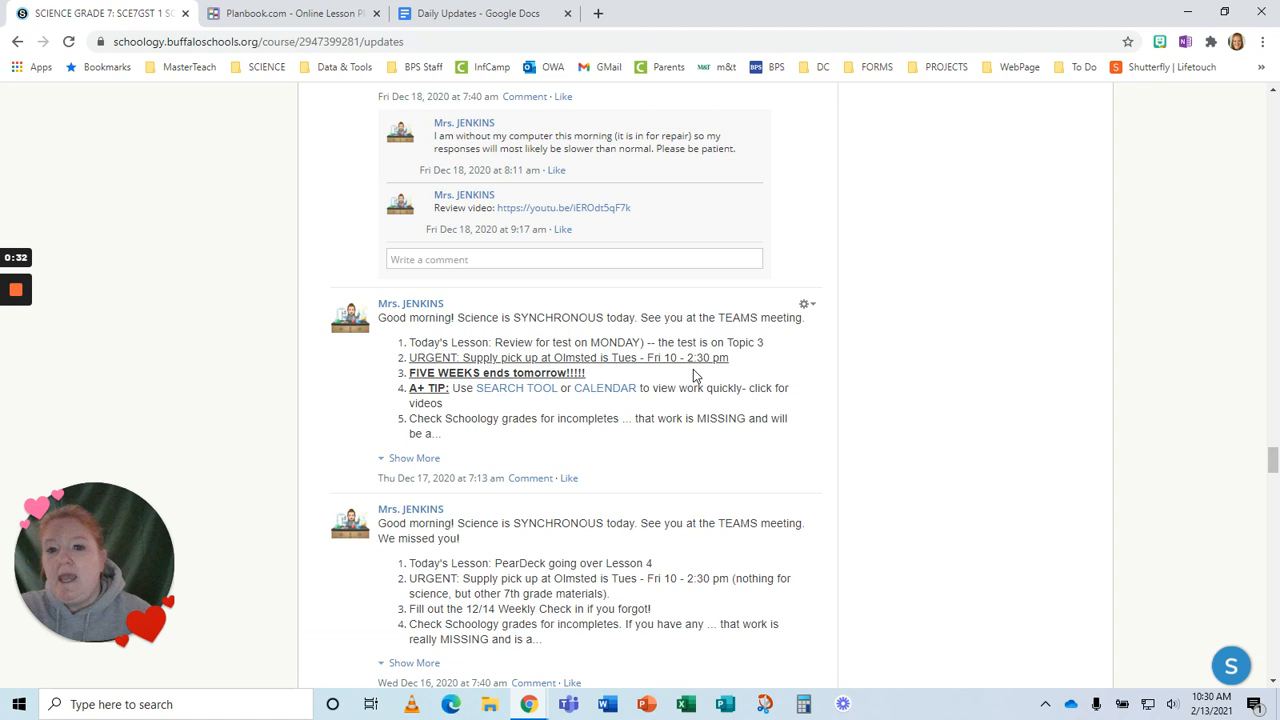
{"action": "mouse_move", "coordinate": [558, 316]}
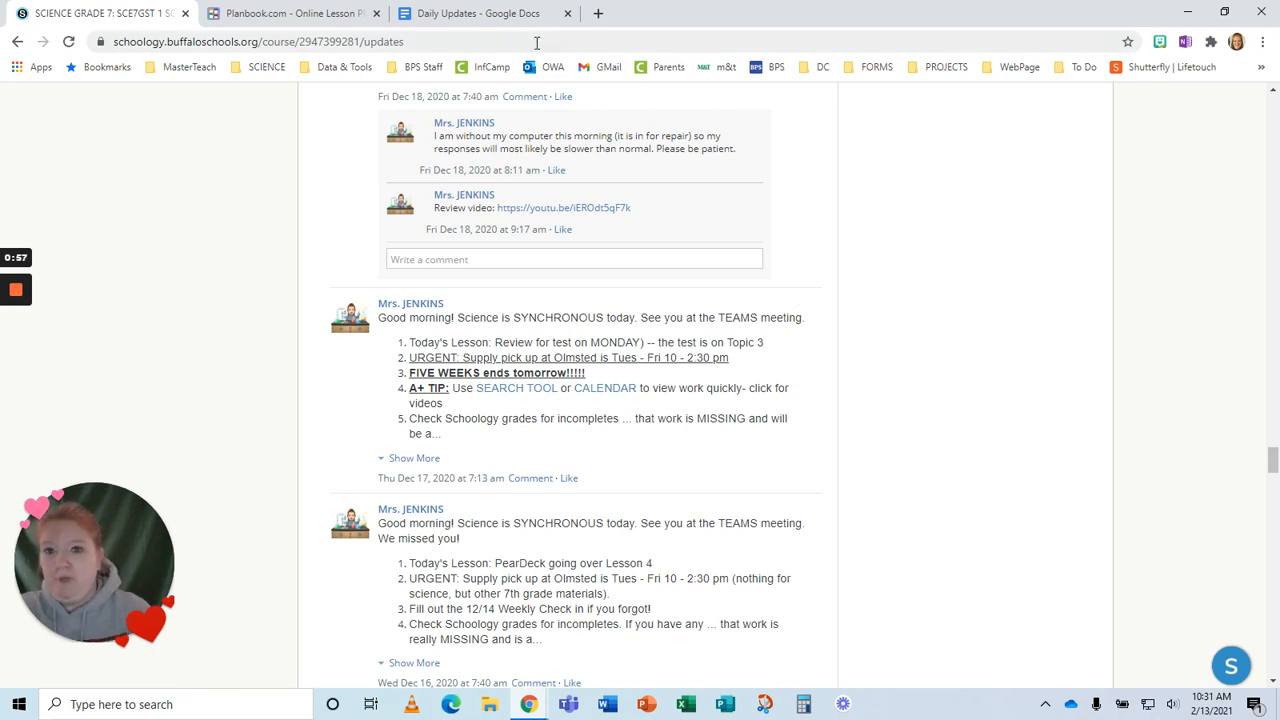
- Navigate the Daily Updates outline from General Formats past Week of 2/22 down to the 3/8 week
{"action": "left_click", "coordinate": [480, 12]}
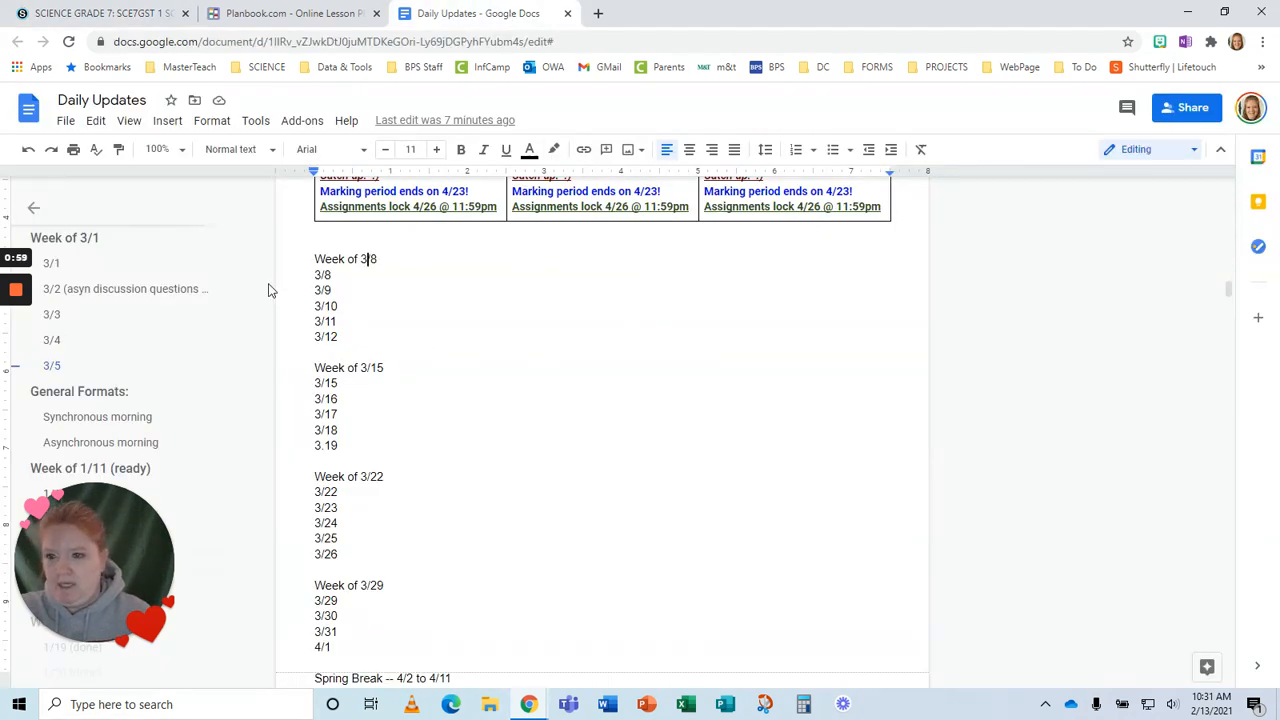
{"action": "mouse_move", "coordinate": [454, 384]}
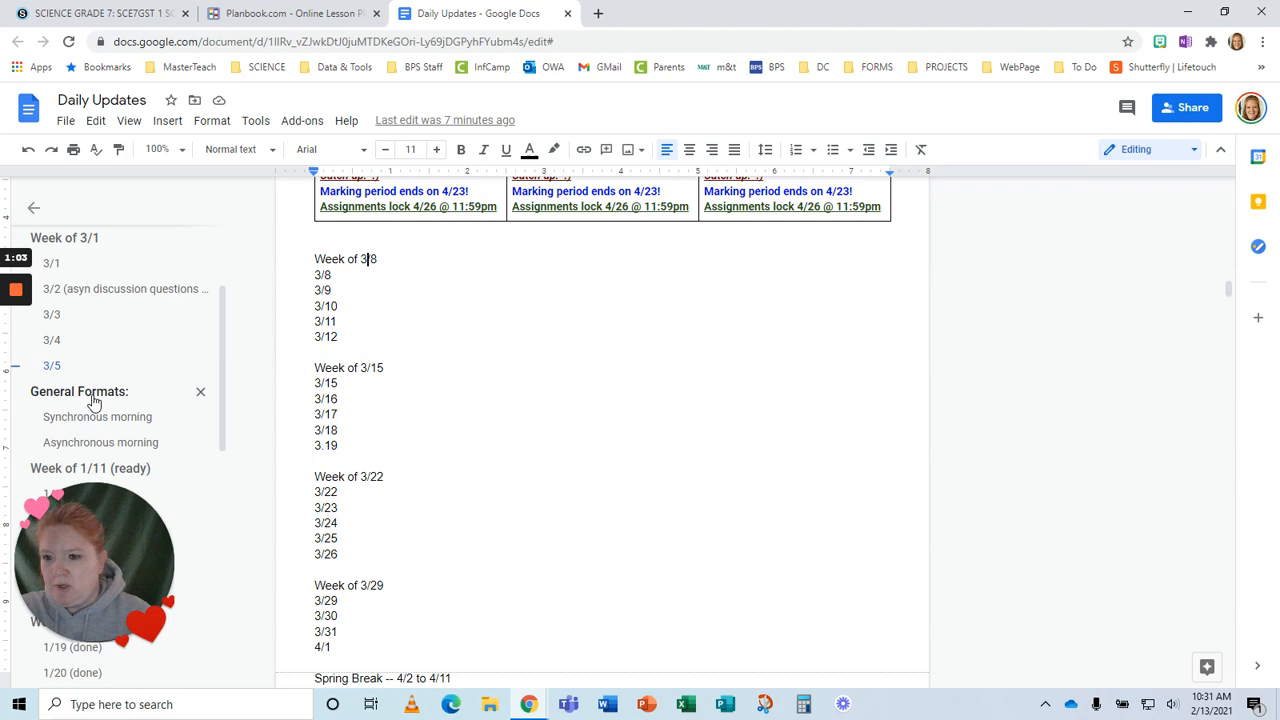
{"action": "left_click", "coordinate": [96, 364]}
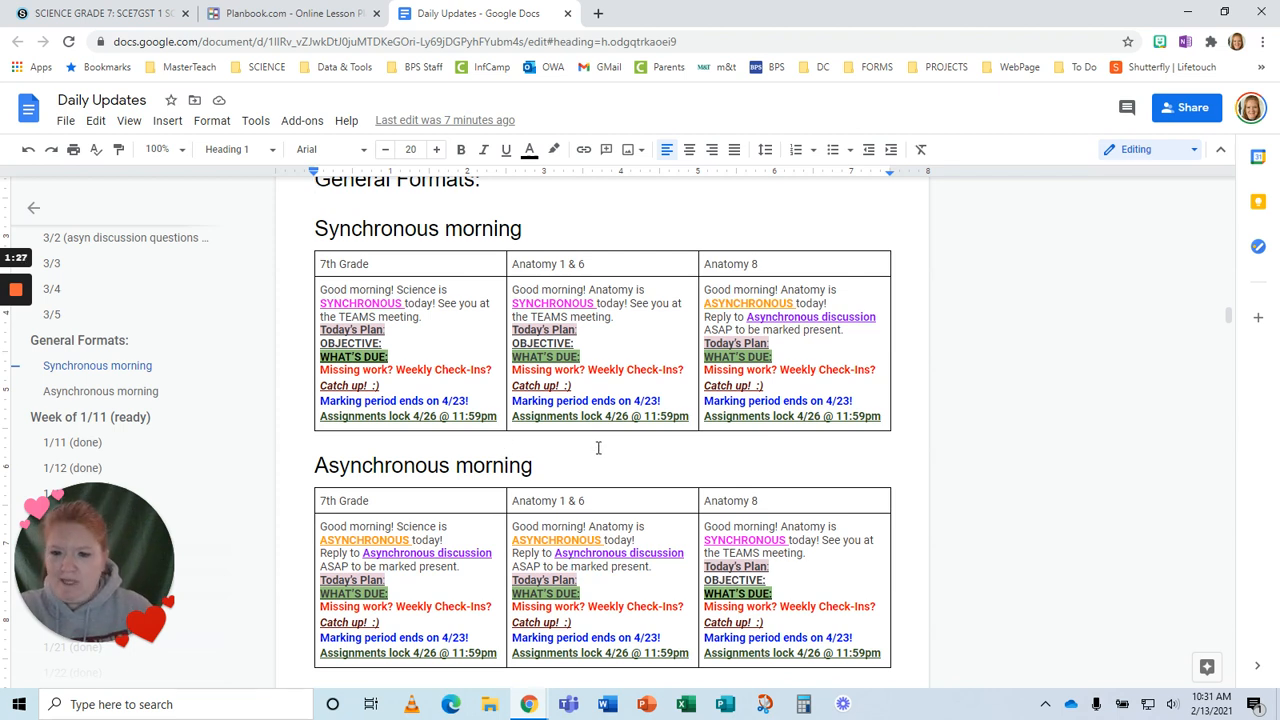
{"action": "mouse_move", "coordinate": [312, 252]}
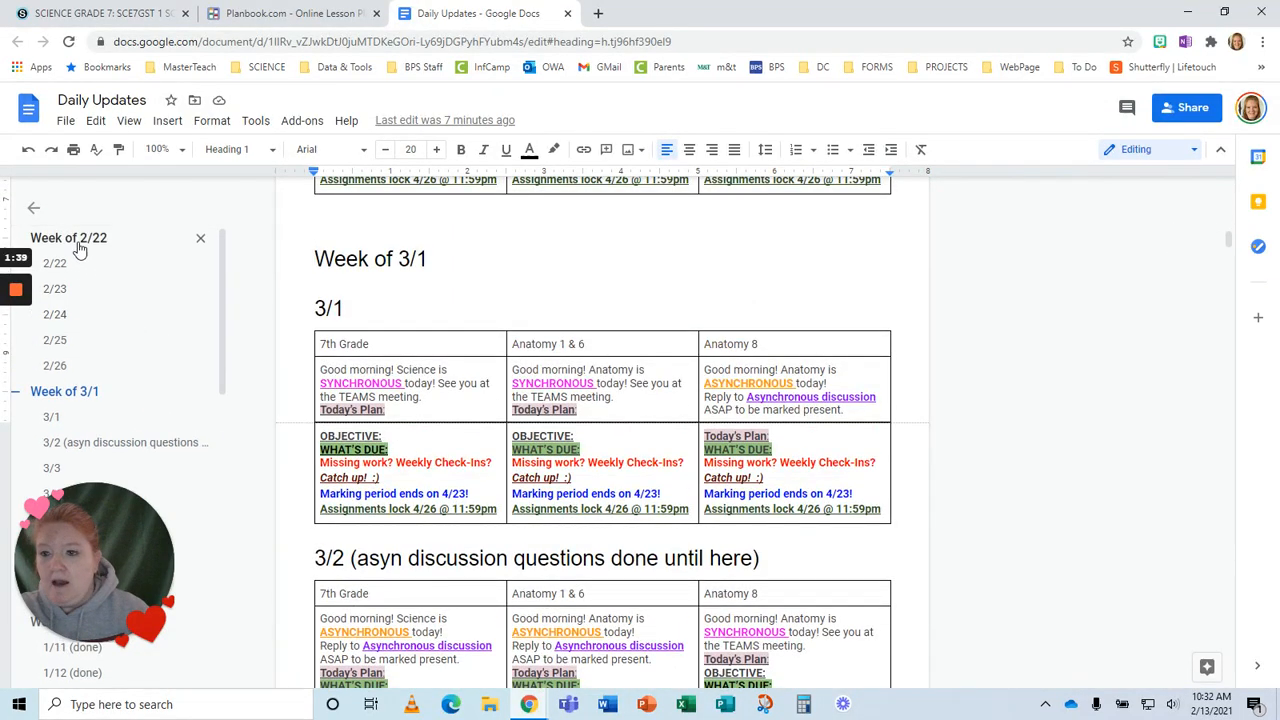
{"action": "left_click", "coordinate": [68, 238]}
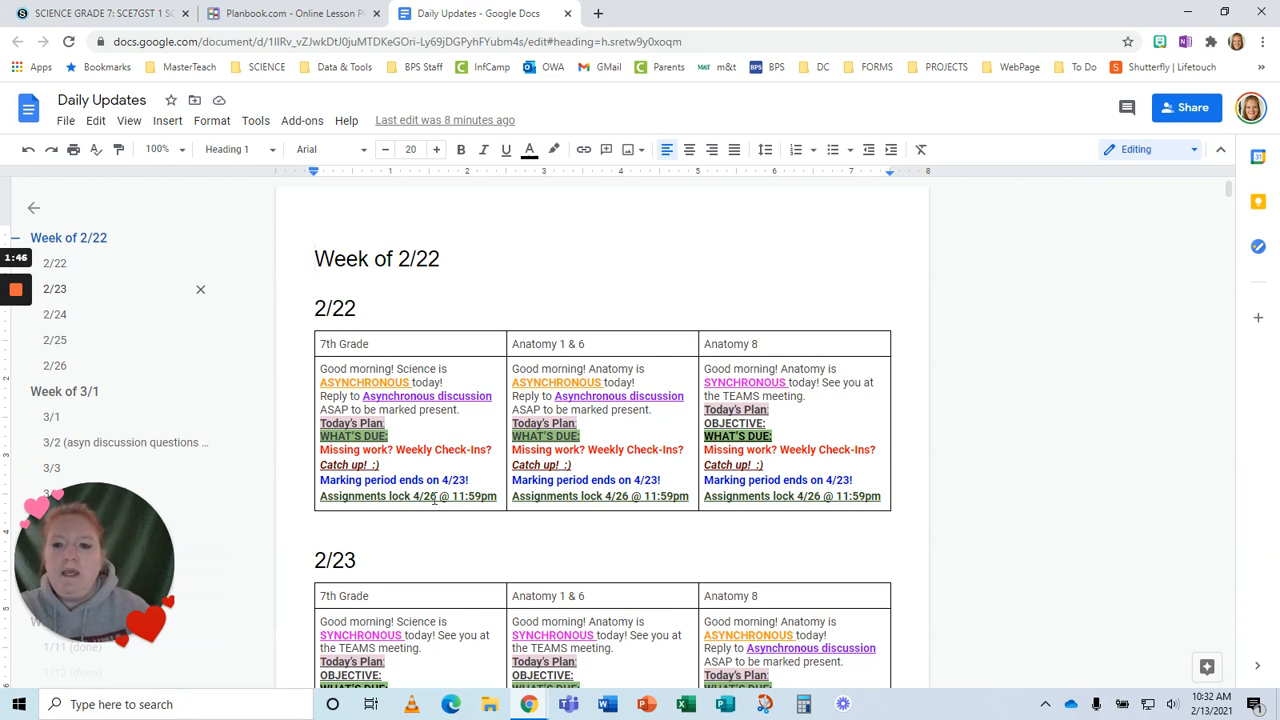
{"action": "scroll", "scroll_direction": "down", "scroll_amount": 3}
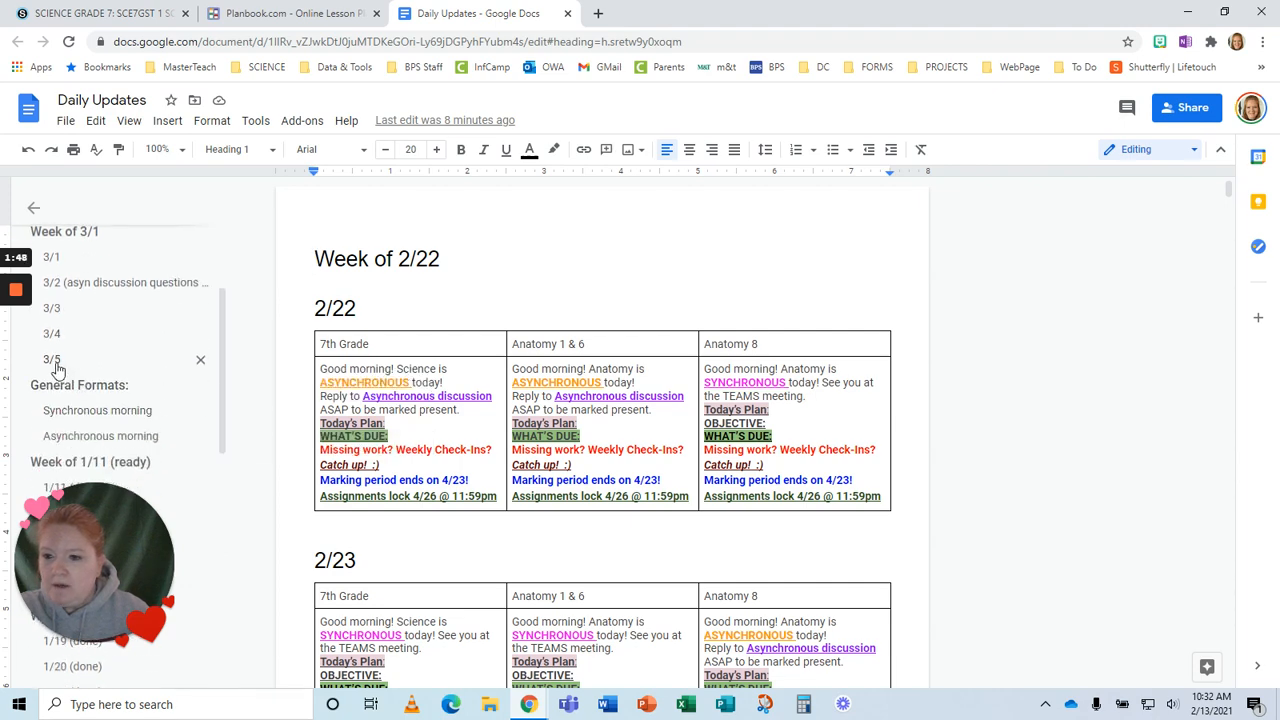
{"action": "left_click", "coordinate": [52, 360]}
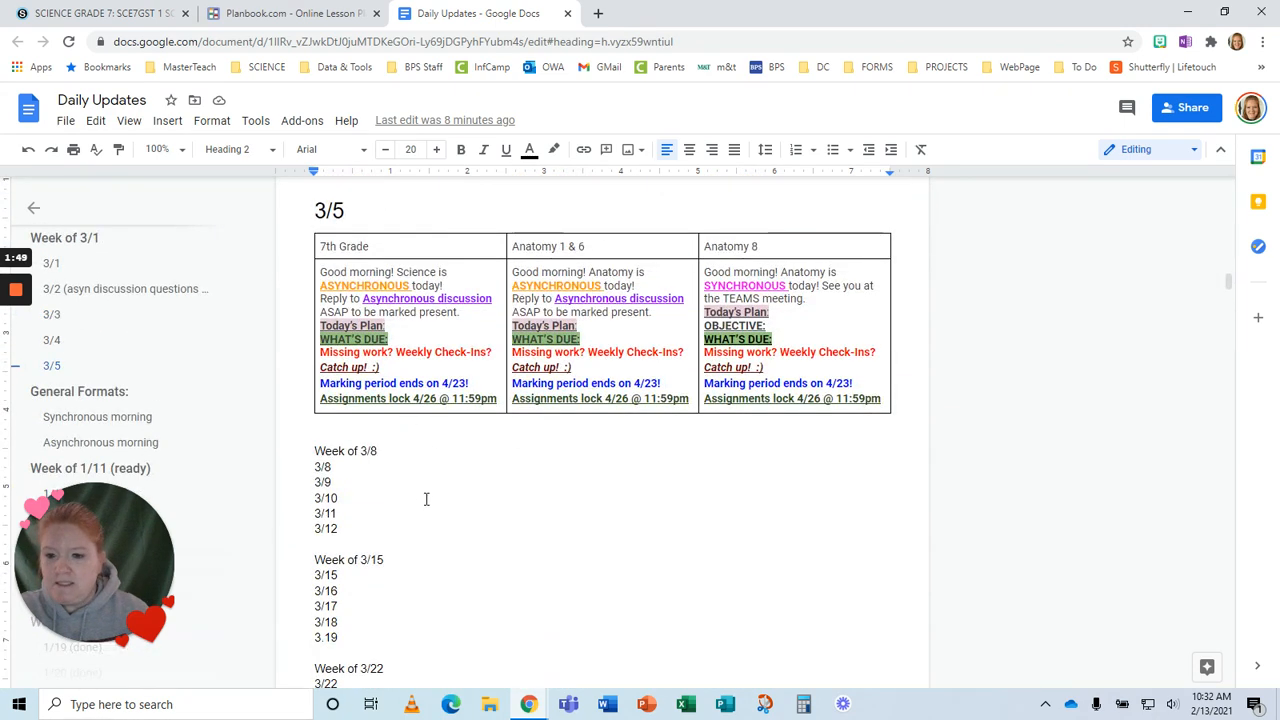
{"action": "scroll", "scroll_direction": "down", "scroll_amount": 3}
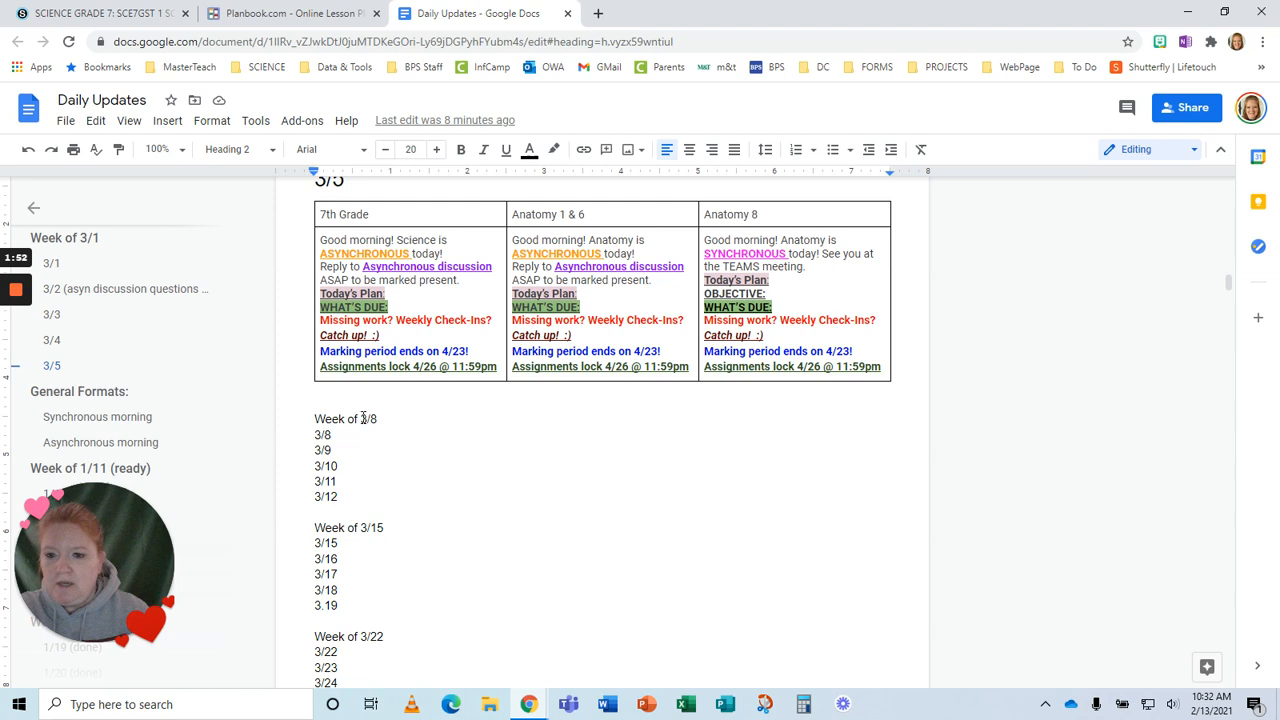
- Make the 'Week of 3/8' line a top-level heading via the command search
{"action": "left_click", "coordinate": [344, 418]}
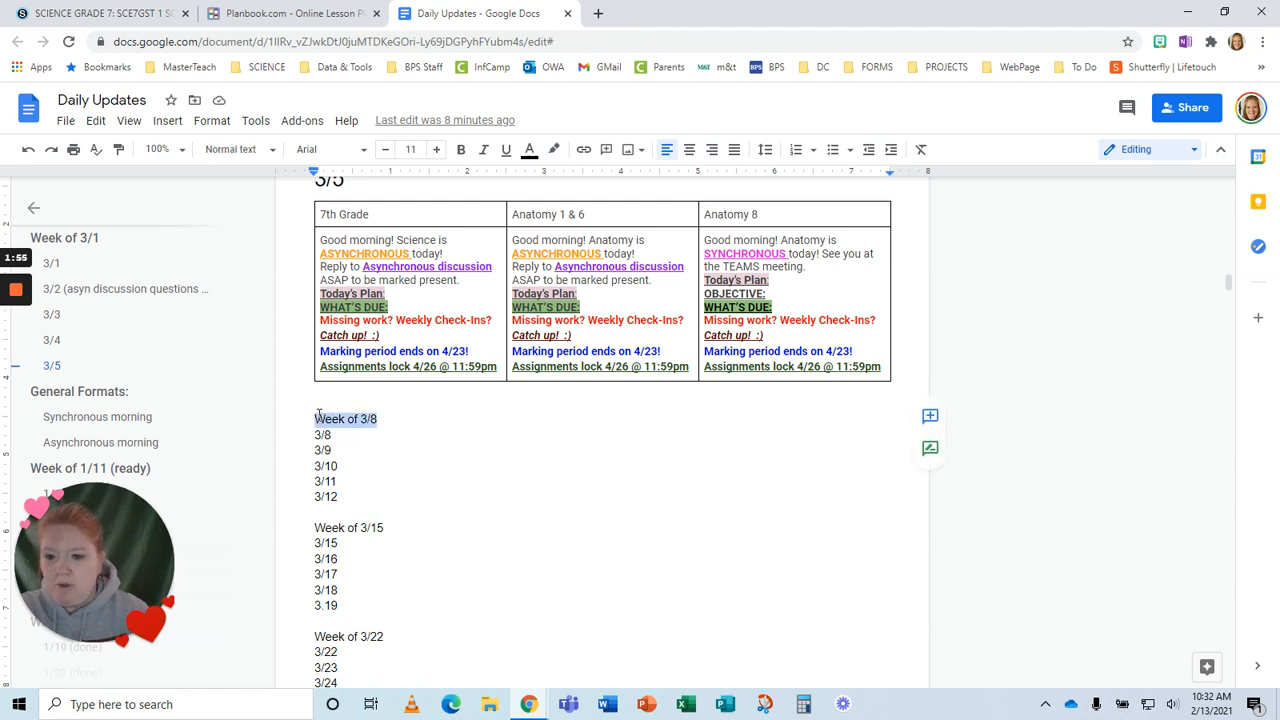
{"action": "left_click", "coordinate": [346, 120]}
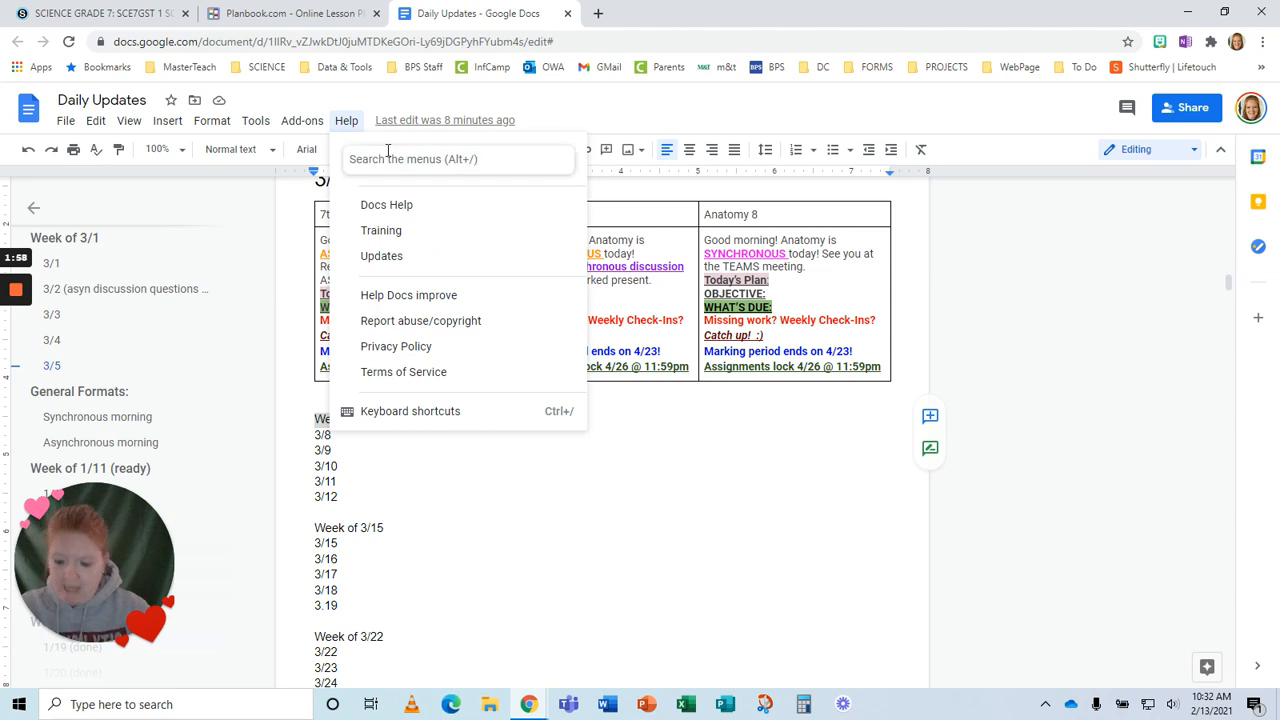
{"action": "type", "text": "hea"}
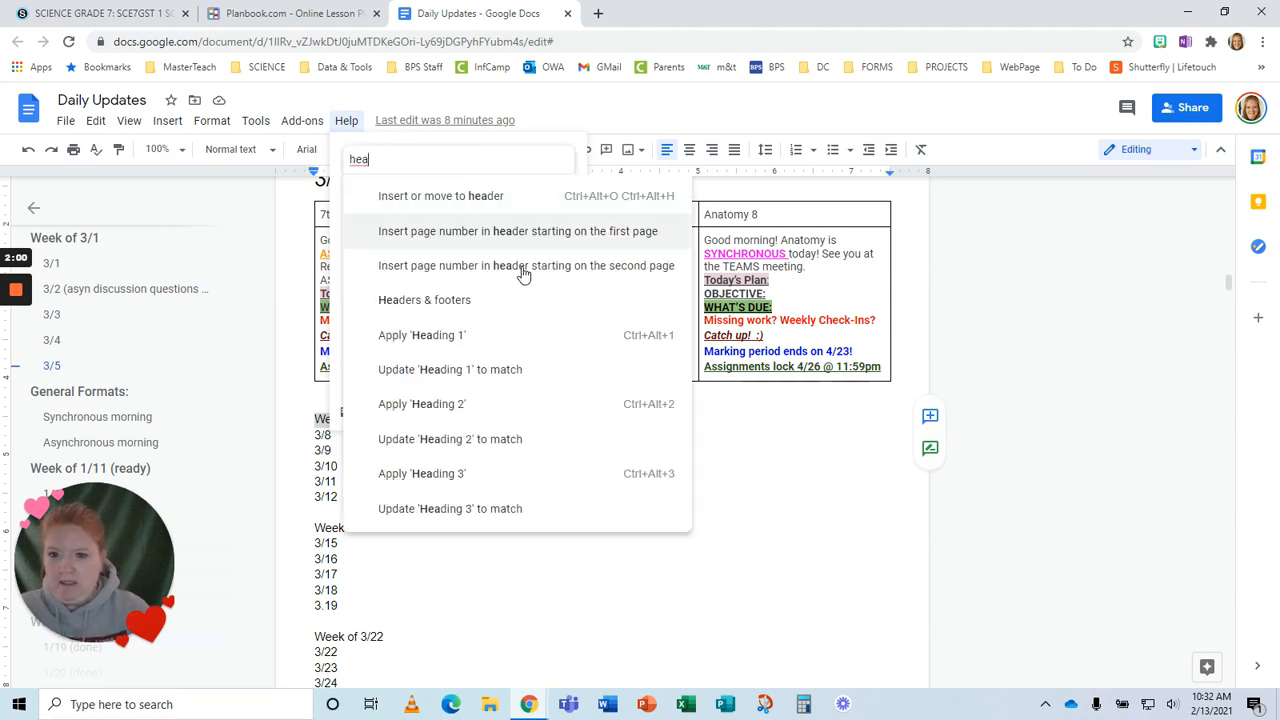
{"action": "mouse_move", "coordinate": [460, 336]}
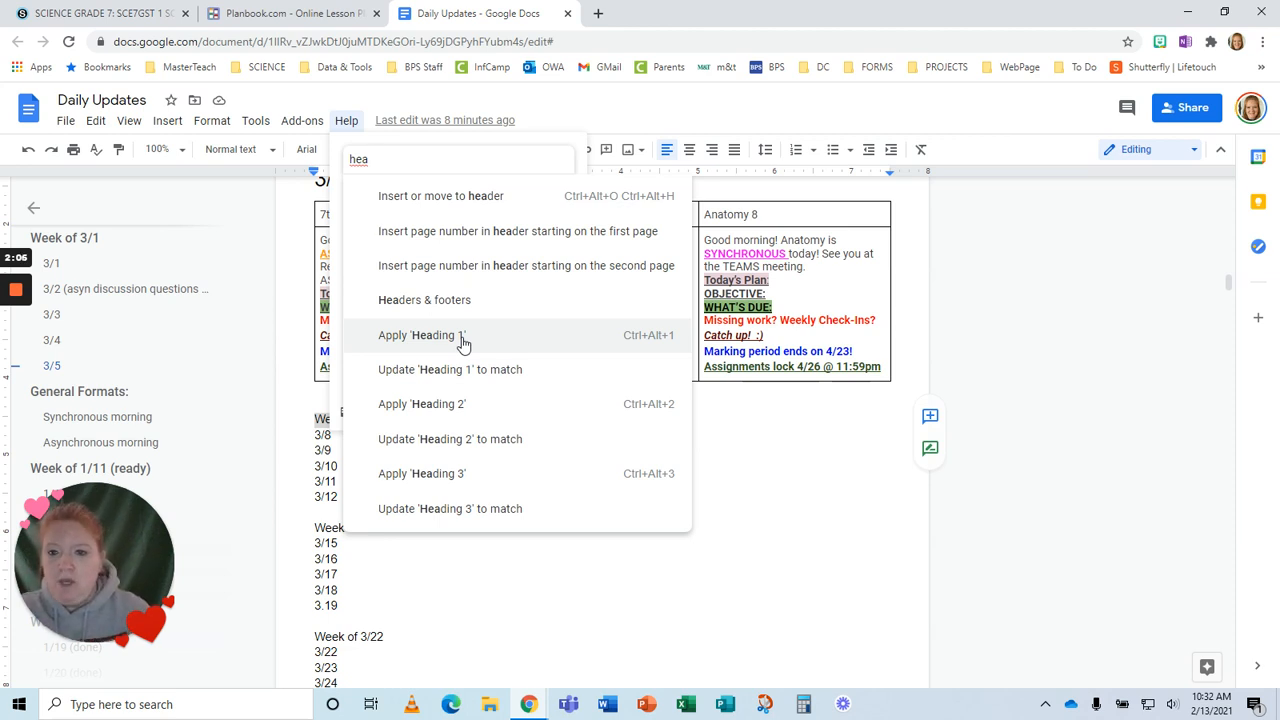
{"action": "left_click", "coordinate": [420, 336]}
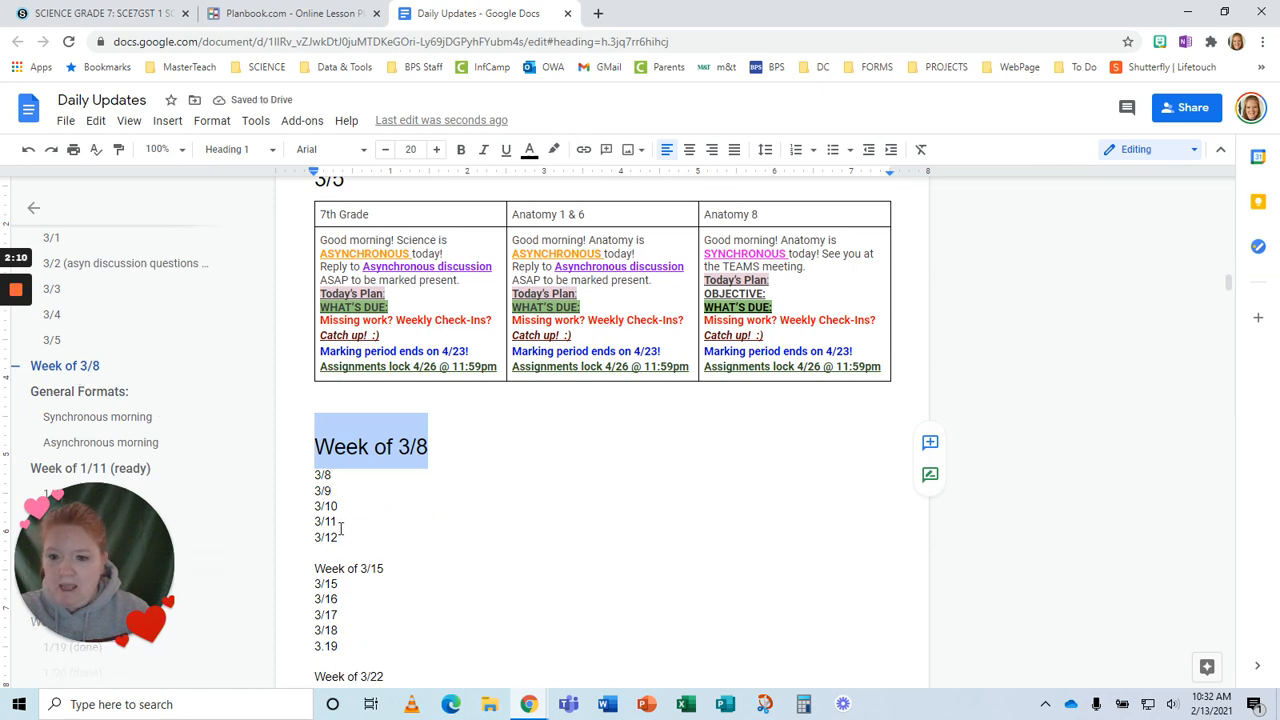
- Make the five dates 3/8 through 3/12 second-level headings
{"action": "left_click_drag", "start_coordinate": [314, 474], "coordinate": [340, 540]}
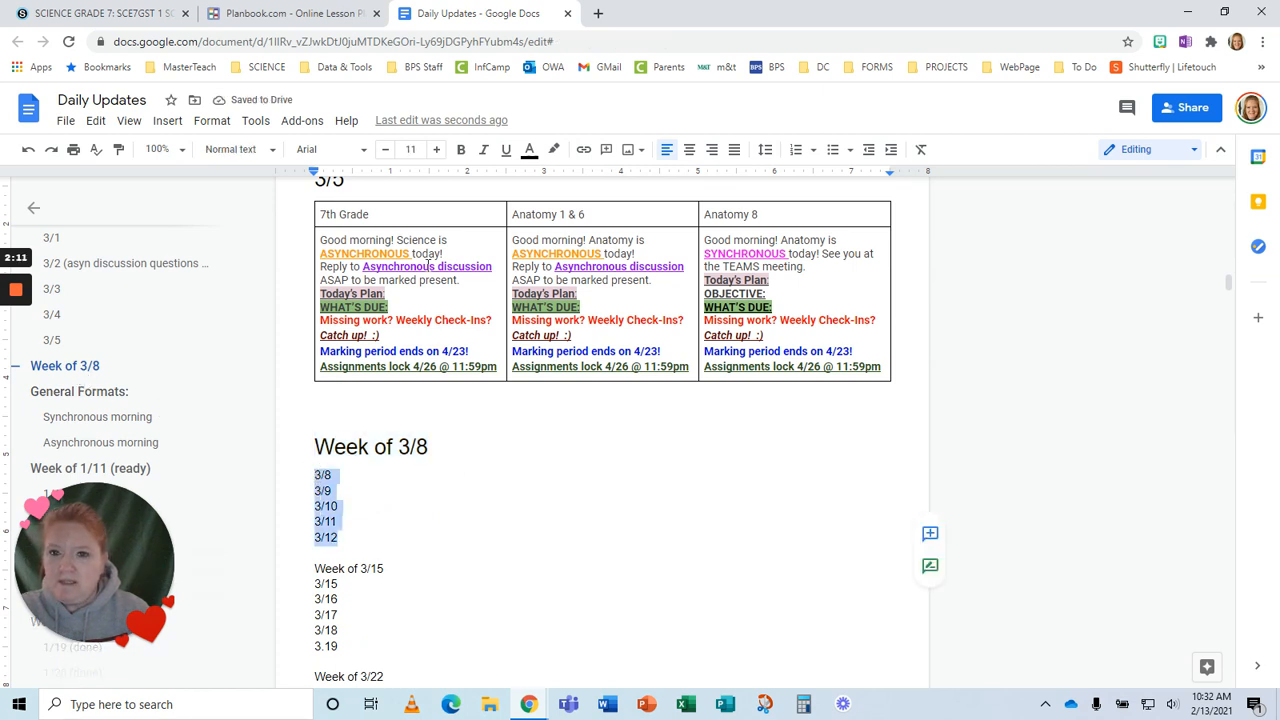
{"action": "left_click", "coordinate": [346, 120]}
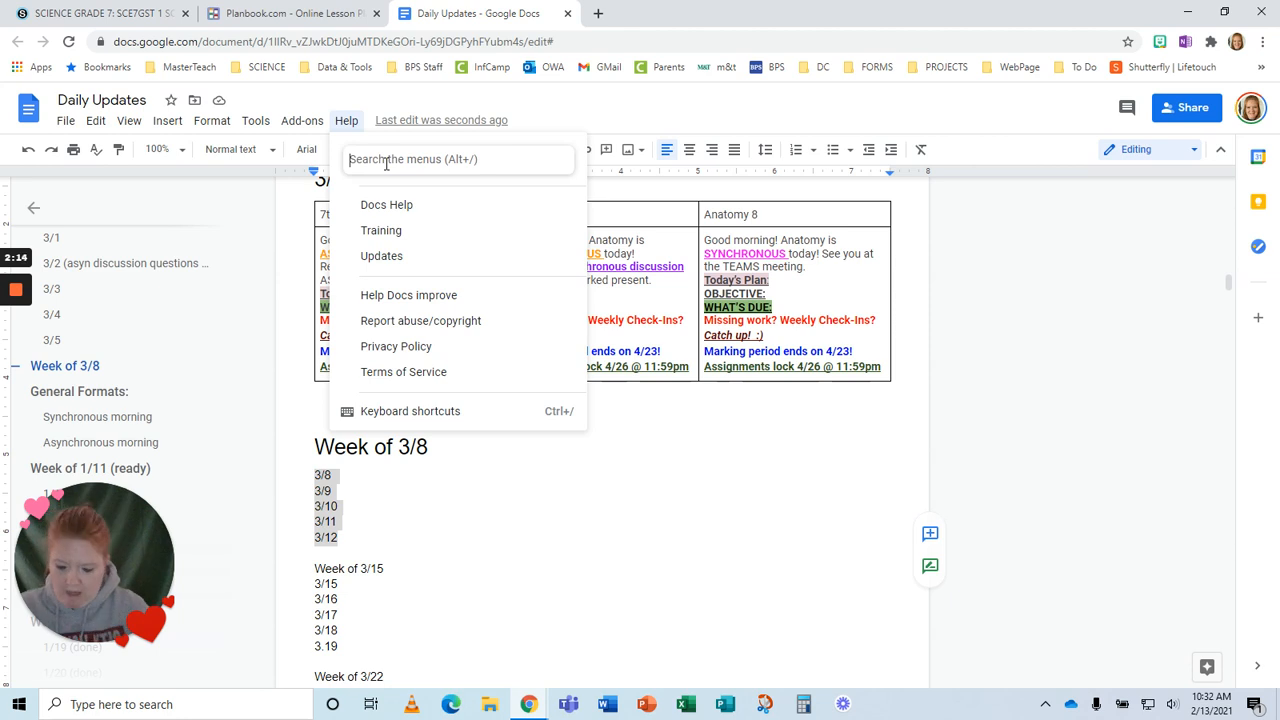
{"action": "type", "text": "hea"}
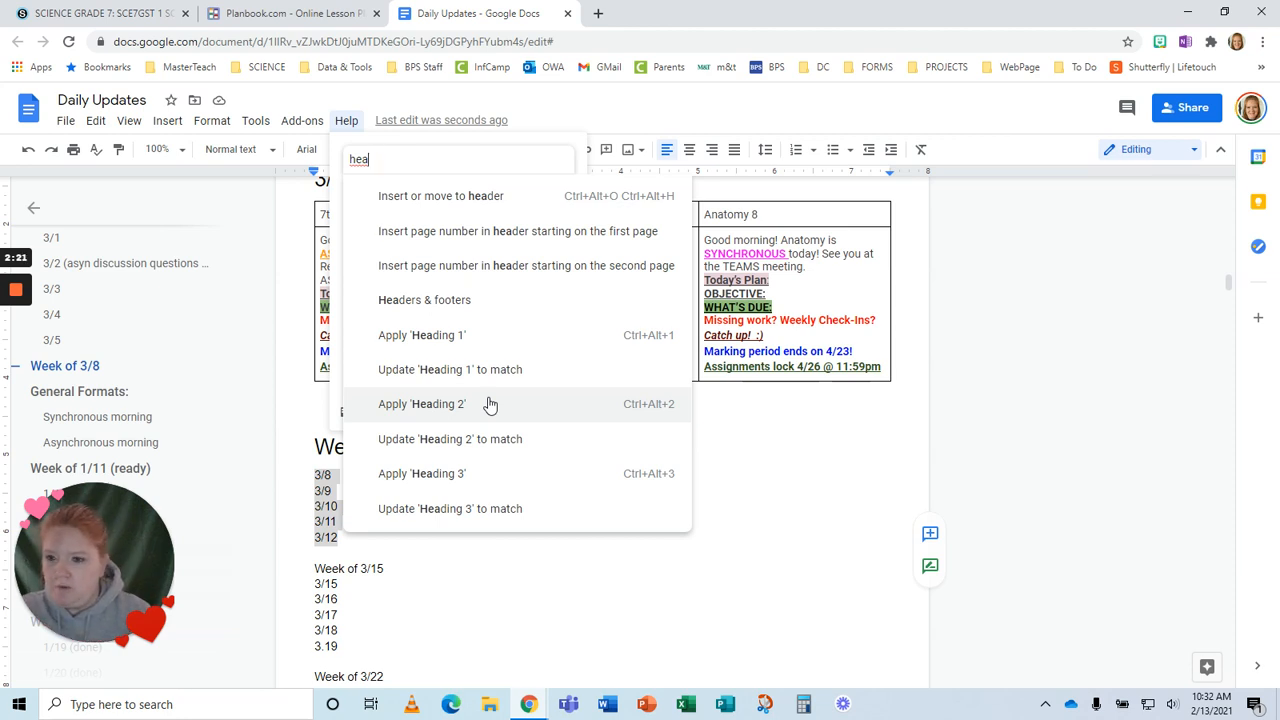
{"action": "left_click", "coordinate": [420, 404]}
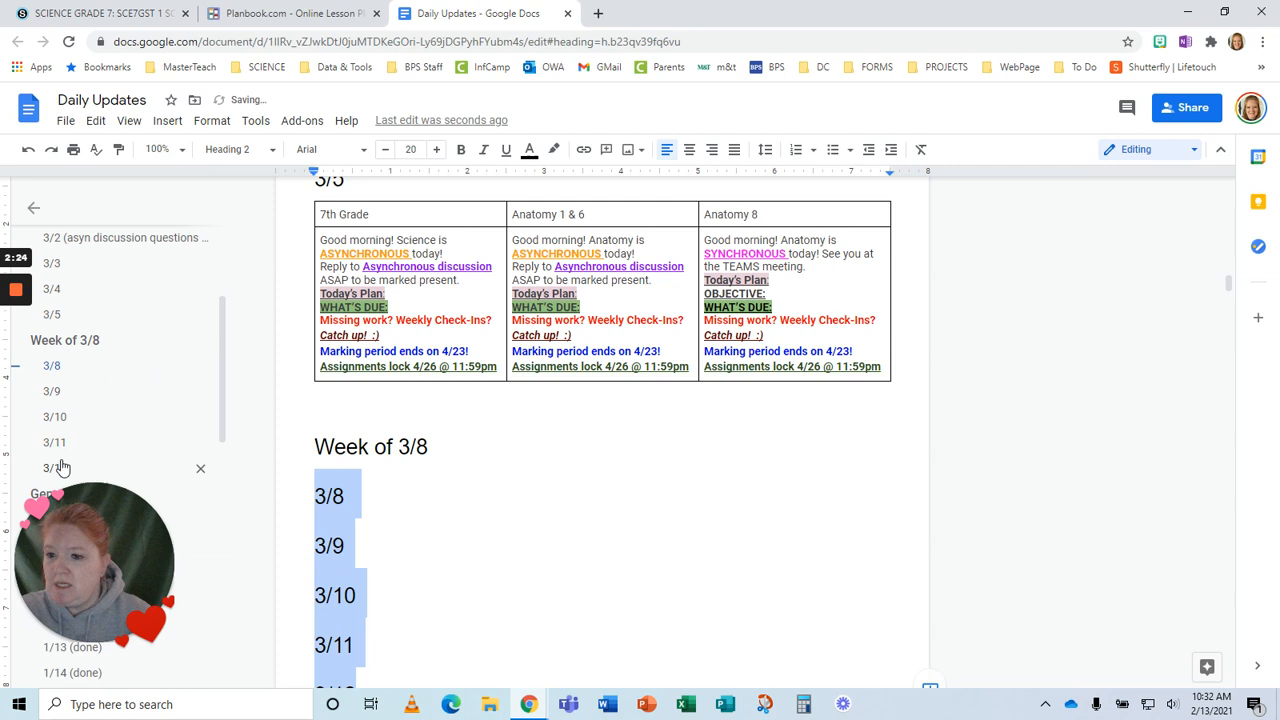
- Correct the mistyped 3.19 date under Week of 3/15 to 3/19
{"action": "scroll", "scroll_direction": "down", "scroll_amount": 3}
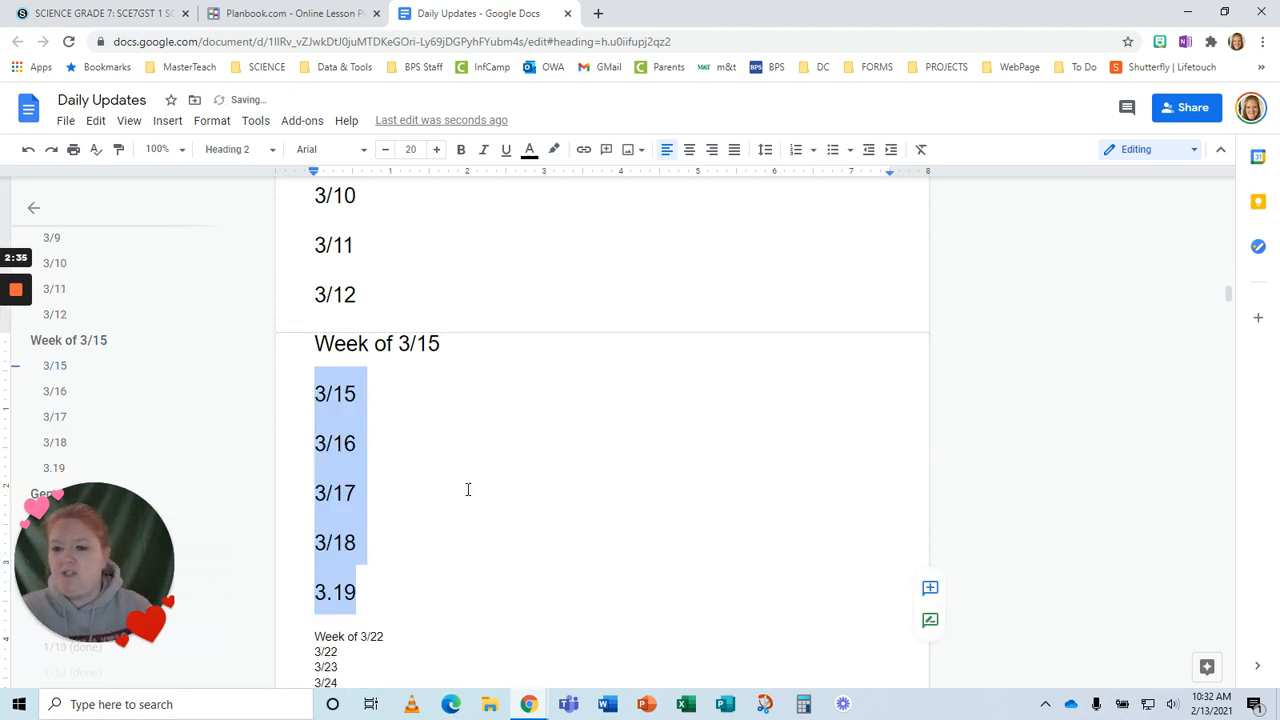
{"action": "left_click", "coordinate": [322, 592]}
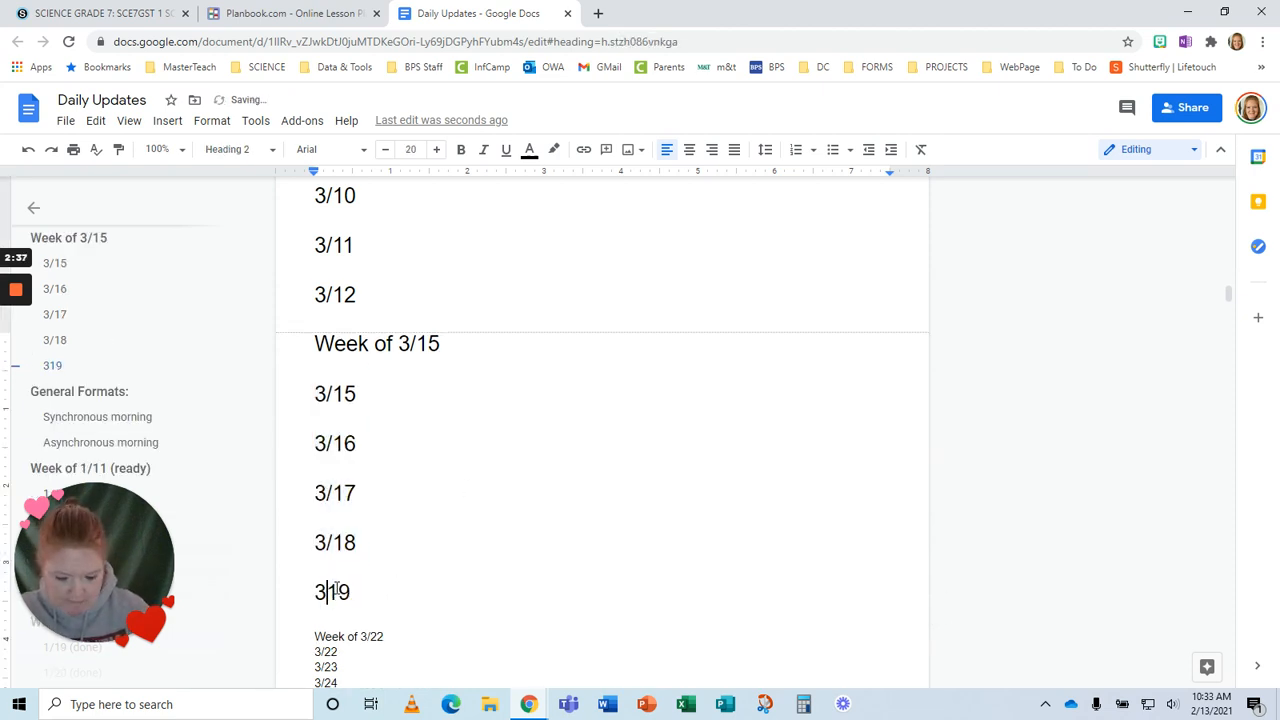
{"action": "scroll", "scroll_direction": "up", "scroll_amount": 3}
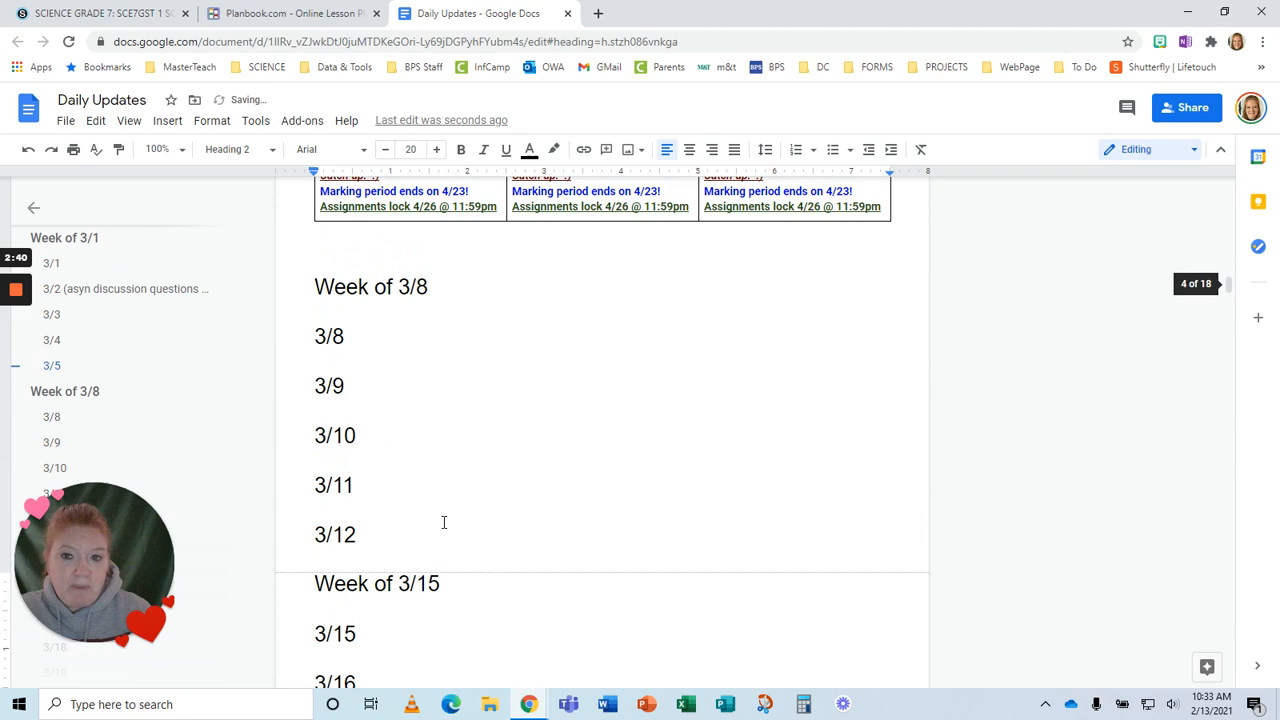
- After checking Planbook, copy the Asynchronous morning template table and paste it under 3/8
{"action": "left_click", "coordinate": [290, 12]}
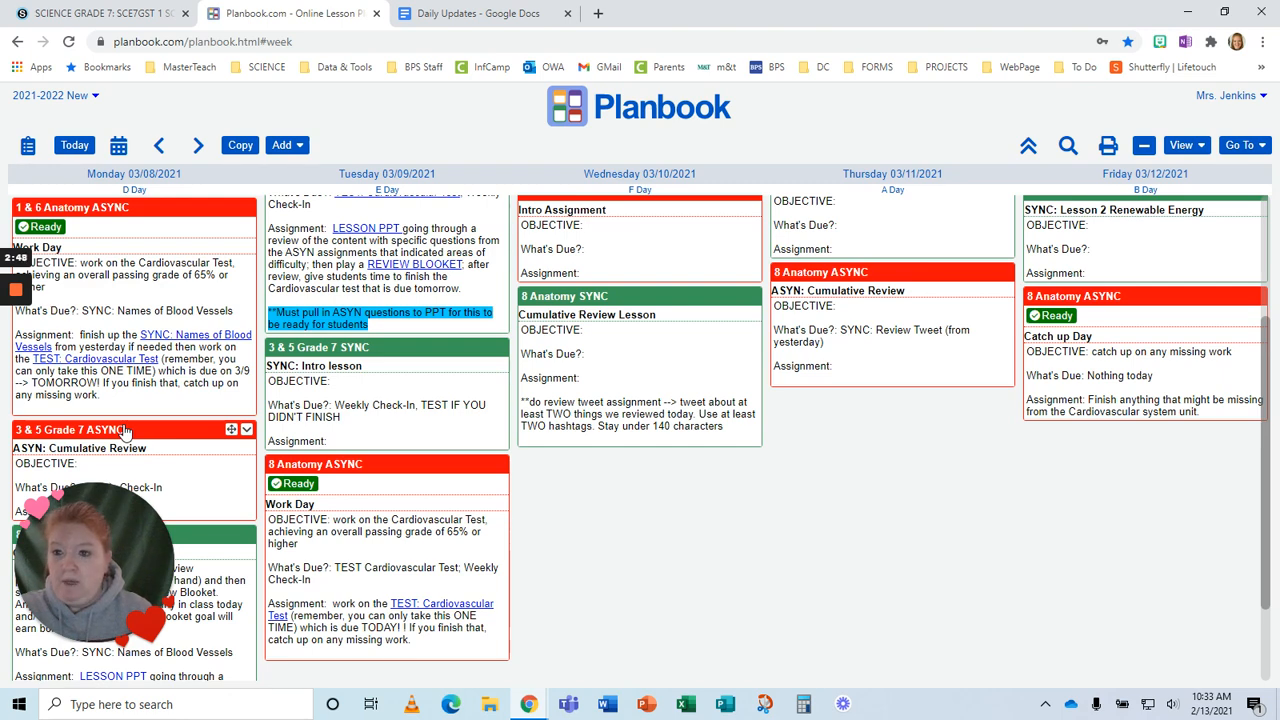
{"action": "left_click", "coordinate": [470, 12]}
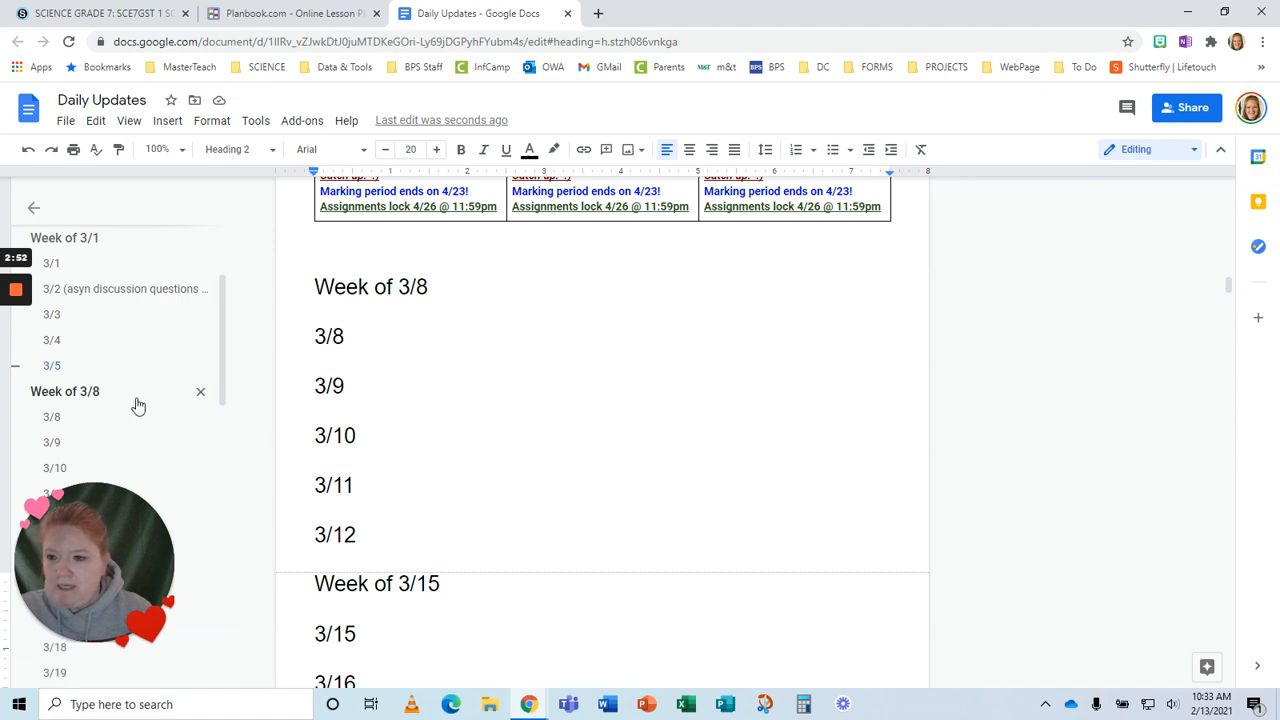
{"action": "scroll", "scroll_direction": "down", "scroll_amount": 3}
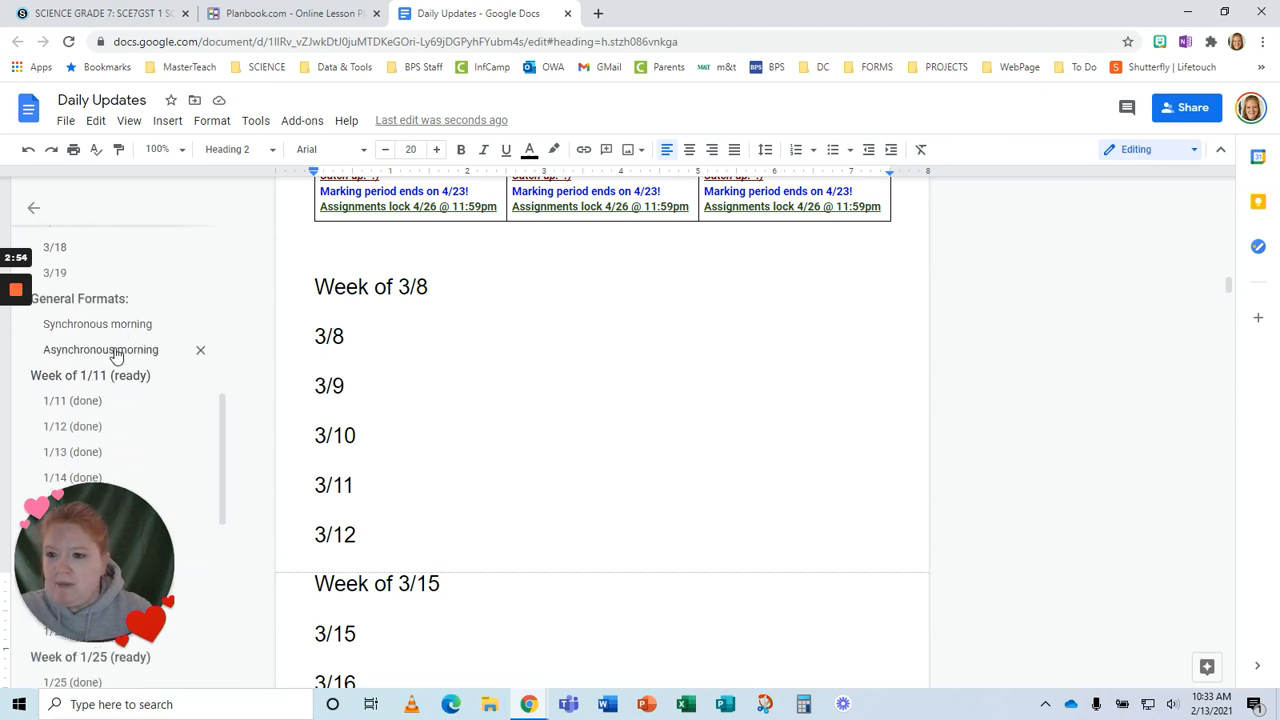
{"action": "left_click", "coordinate": [100, 350]}
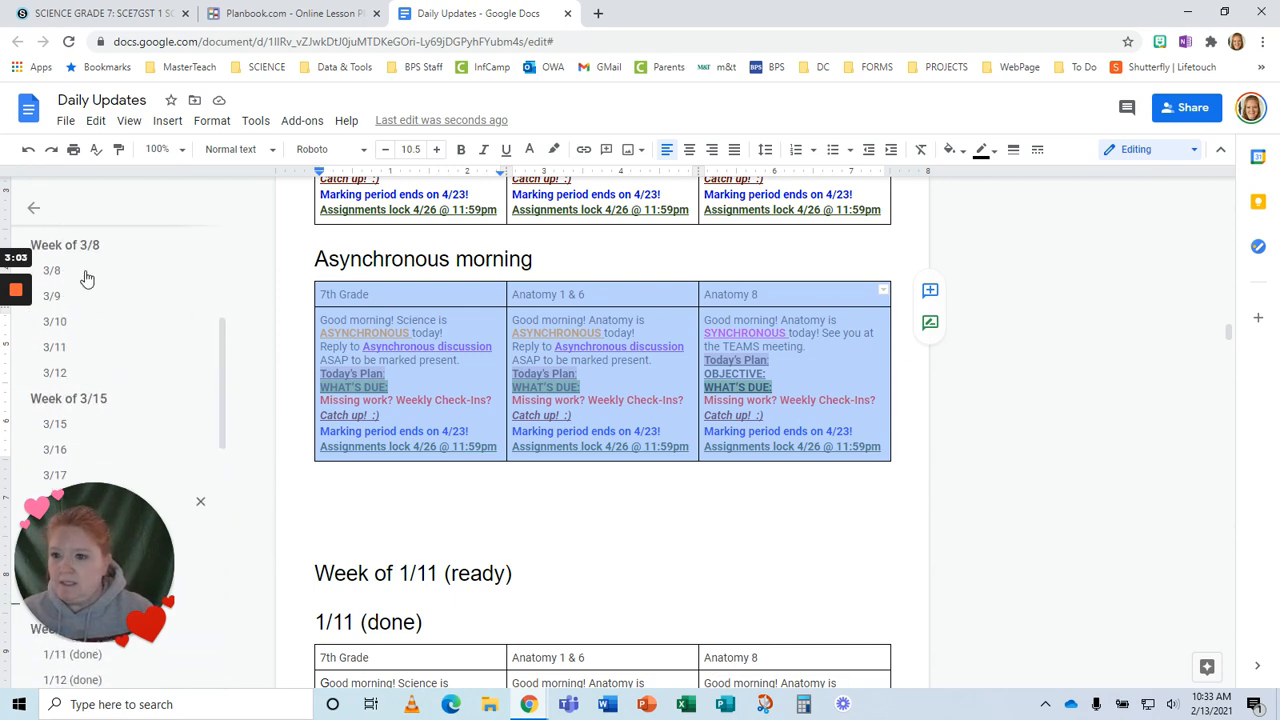
{"action": "left_click", "coordinate": [52, 270]}
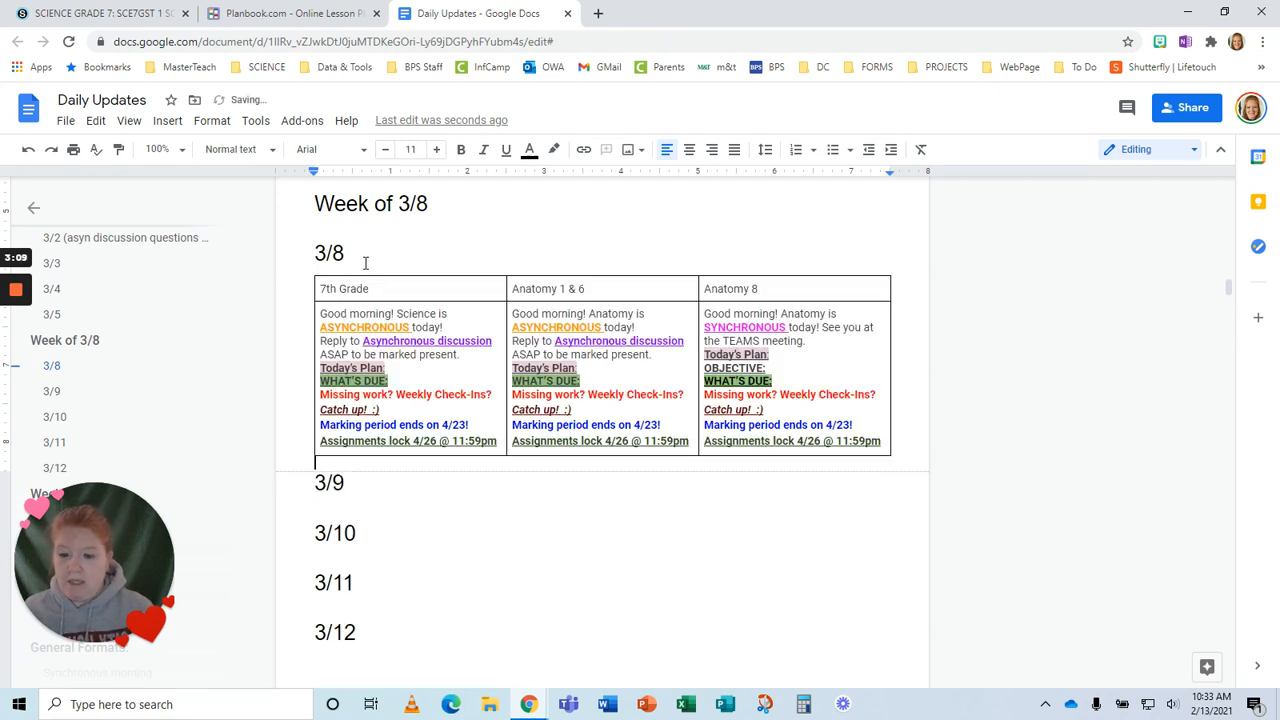
{"action": "left_click", "coordinate": [290, 12]}
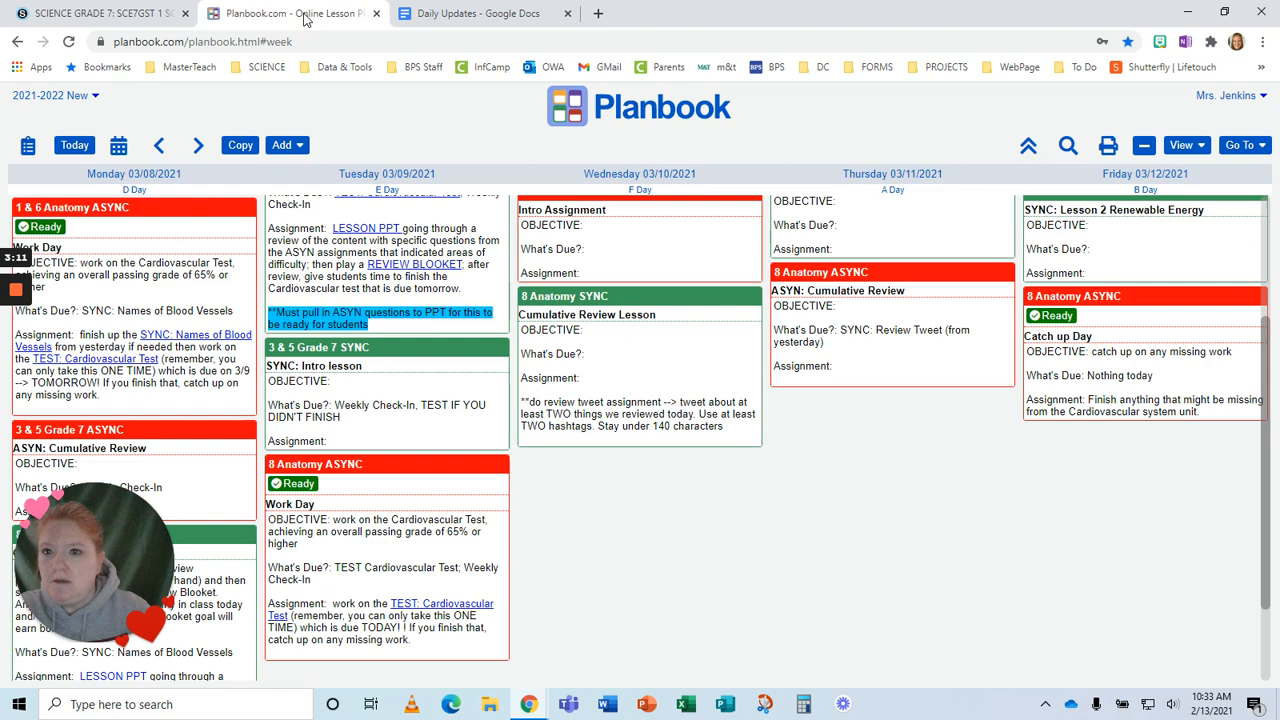
{"action": "mouse_move", "coordinate": [404, 376]}
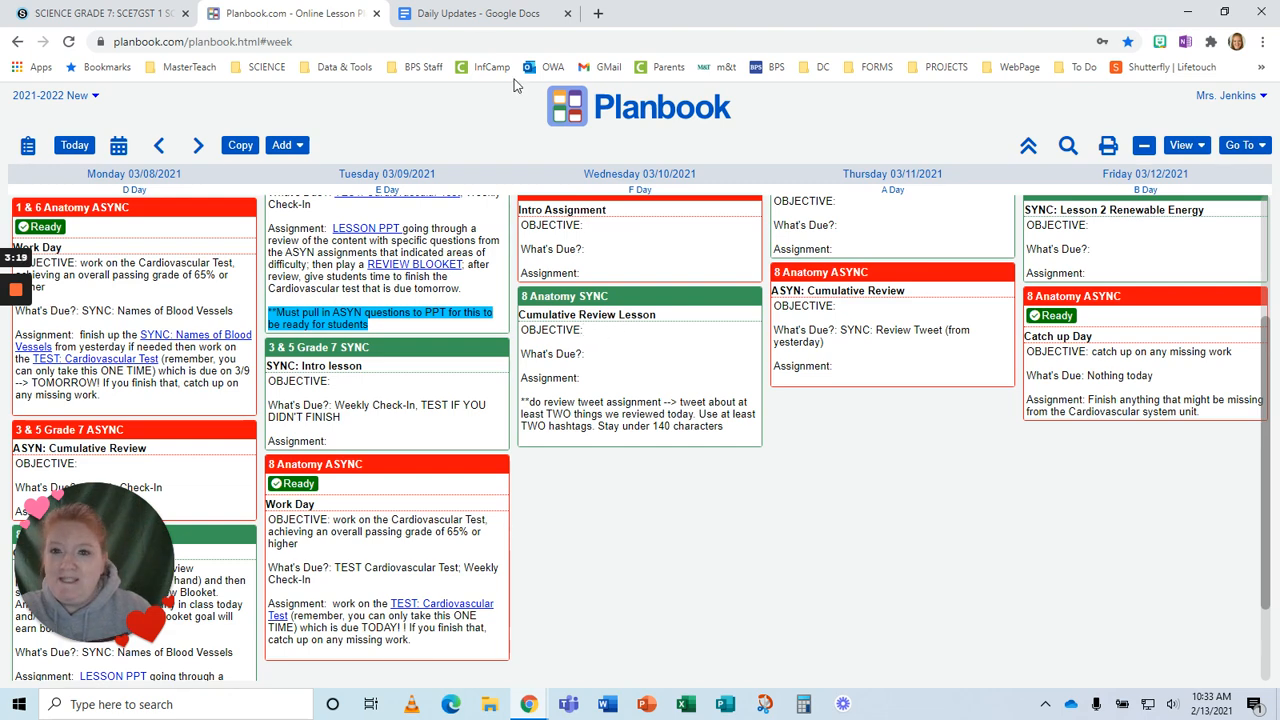
- Paste the Asynchronous morning table under 3/10, then copy the Synchronous morning template table
{"action": "left_click", "coordinate": [478, 12]}
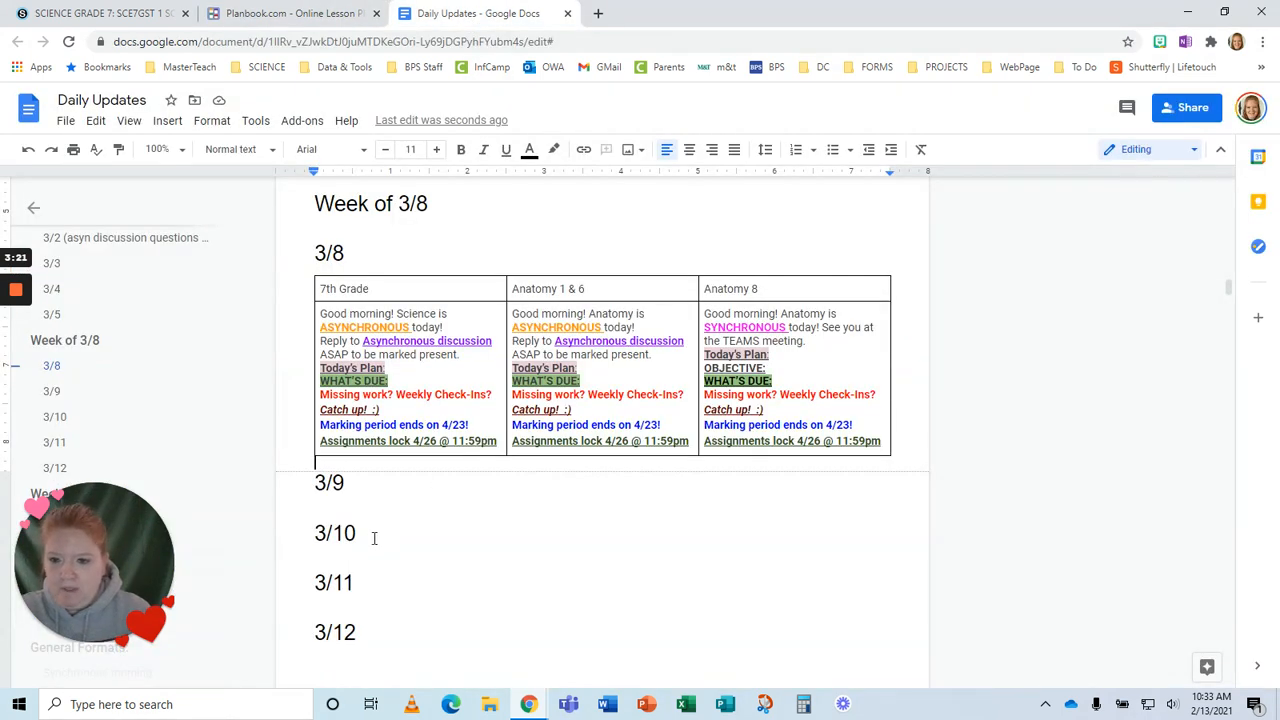
{"action": "left_click", "coordinate": [360, 532]}
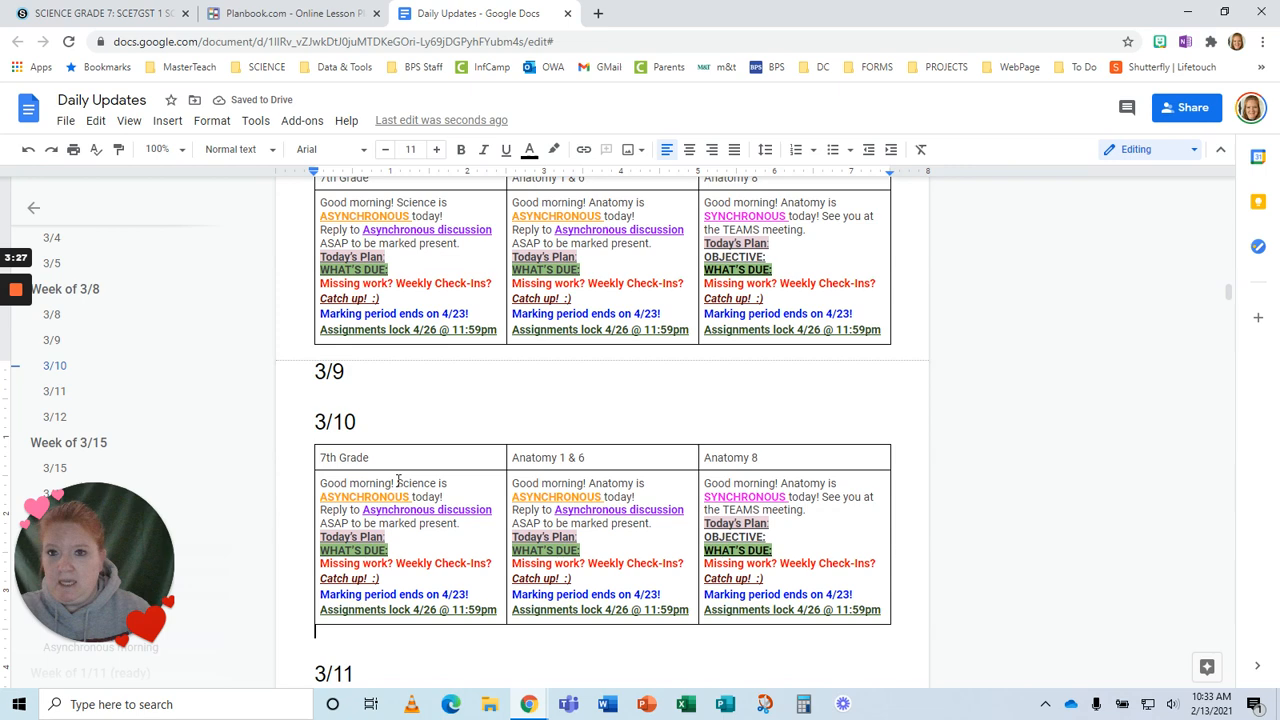
{"action": "scroll", "scroll_direction": "down", "scroll_amount": 3}
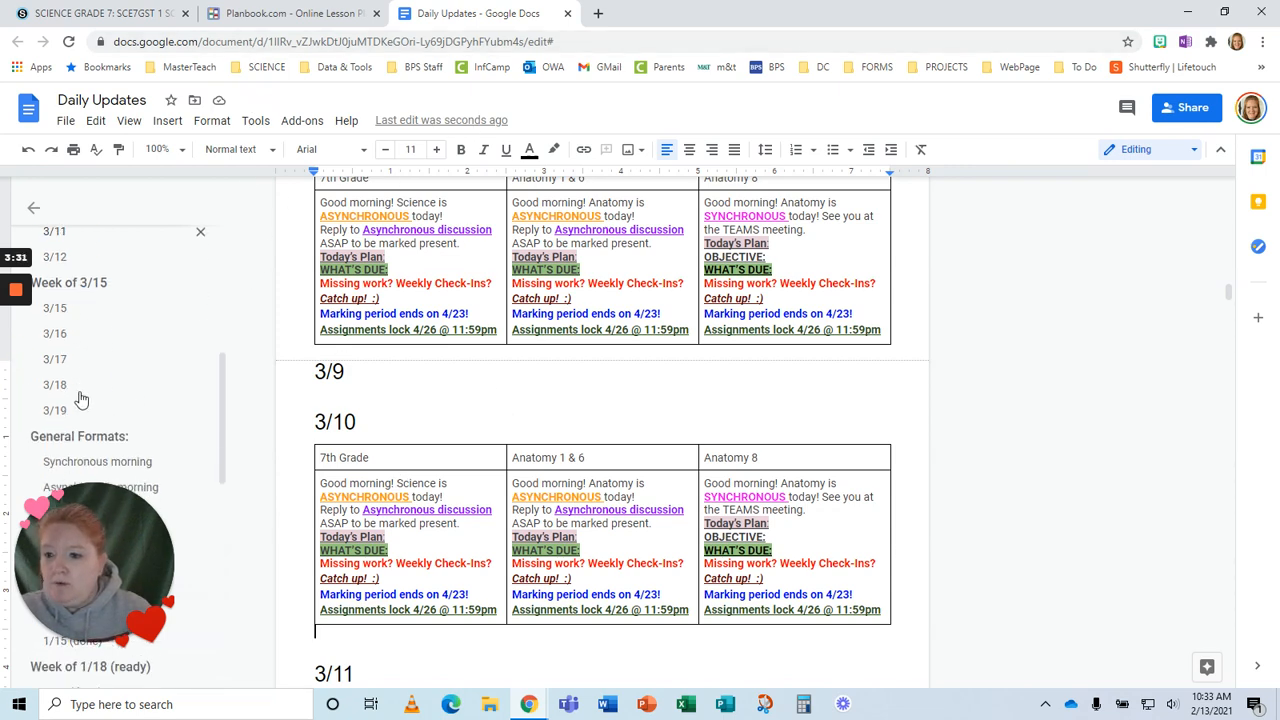
{"action": "scroll", "scroll_direction": "down", "scroll_amount": 3}
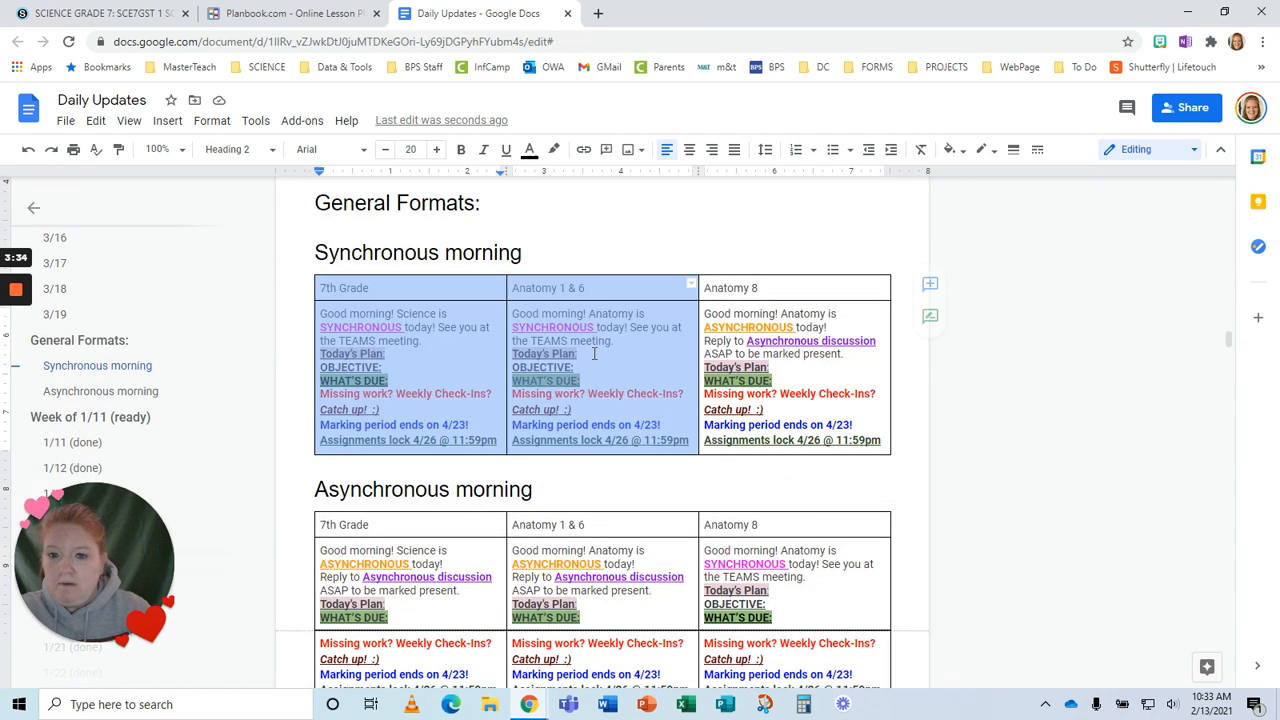
{"action": "left_click", "coordinate": [772, 380]}
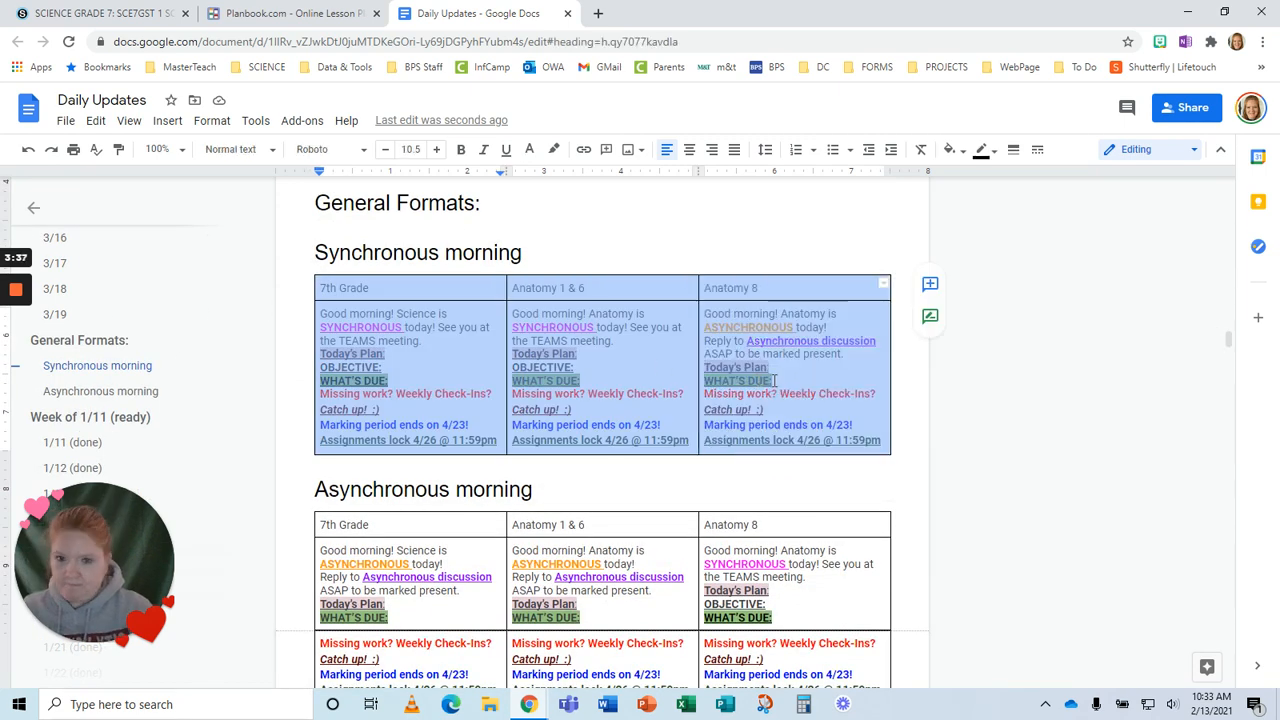
{"action": "scroll", "scroll_direction": "up", "scroll_amount": 3}
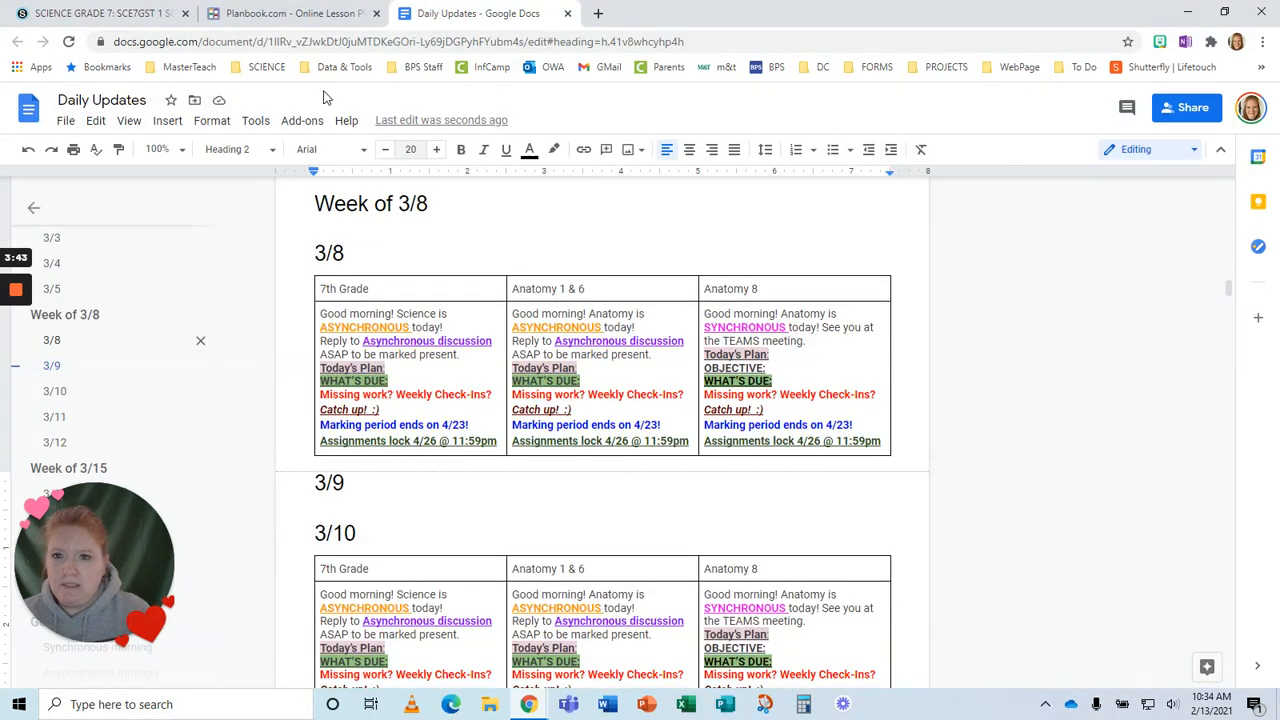
{"action": "left_click", "coordinate": [290, 12]}
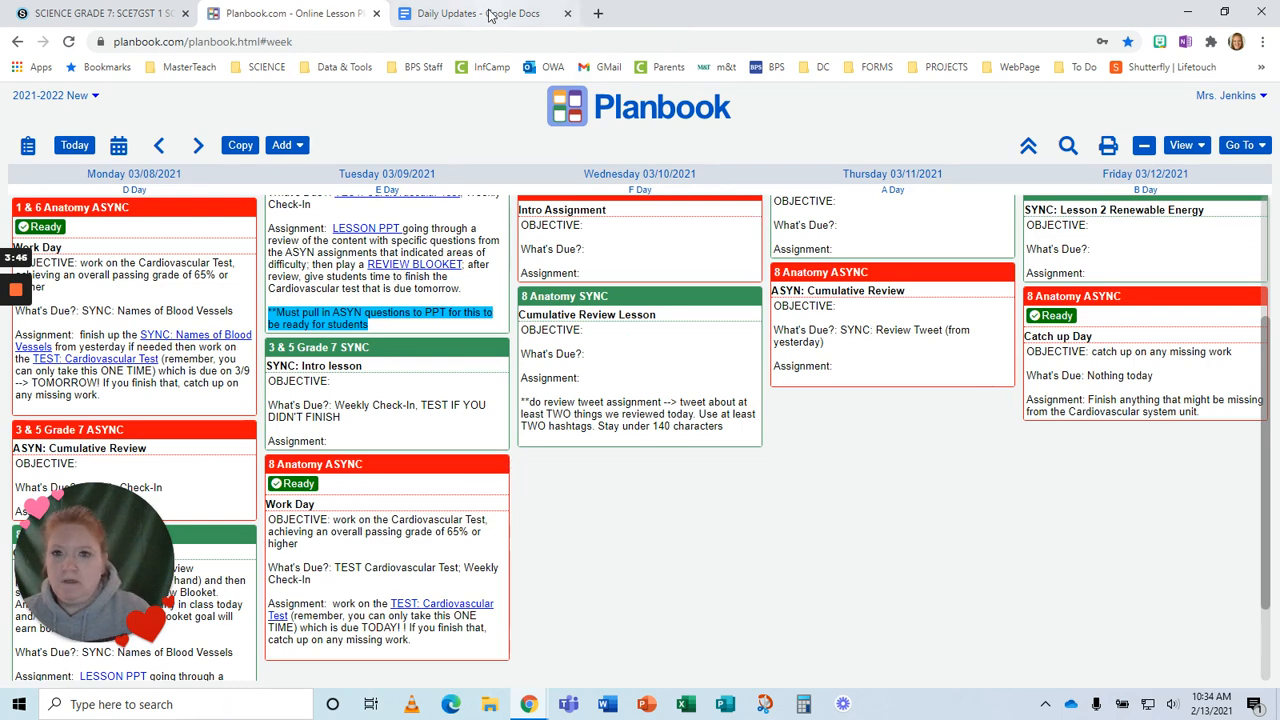
- Paste the Synchronous morning table under the 3/9, 3/11 and 3/12 headings
{"action": "left_click", "coordinate": [480, 12]}
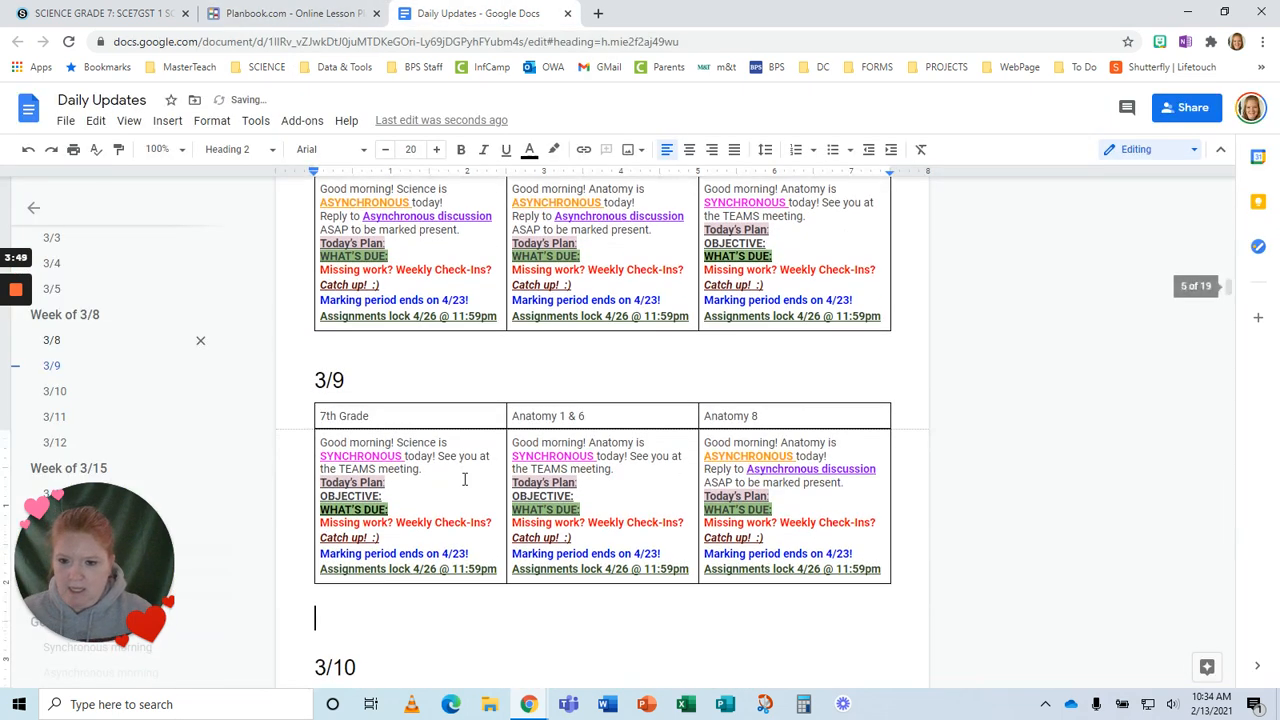
{"action": "scroll", "scroll_direction": "down", "scroll_amount": 3}
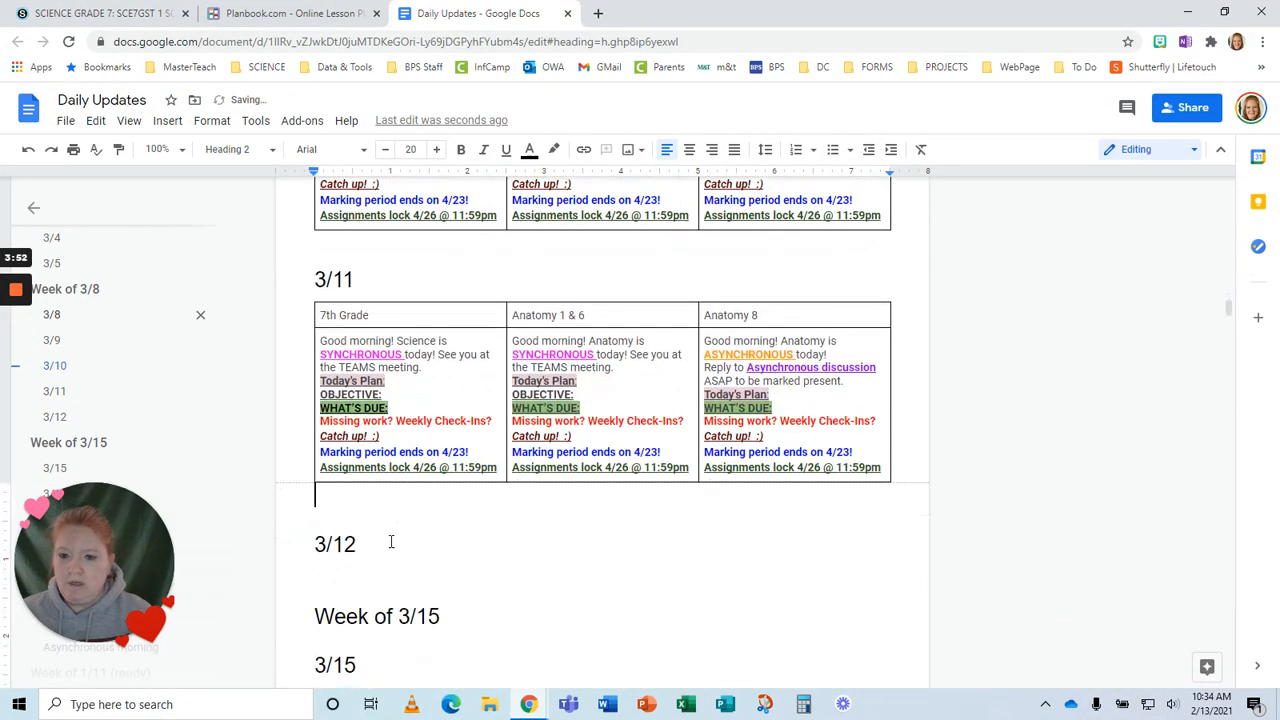
{"action": "scroll", "scroll_direction": "down", "scroll_amount": 3}
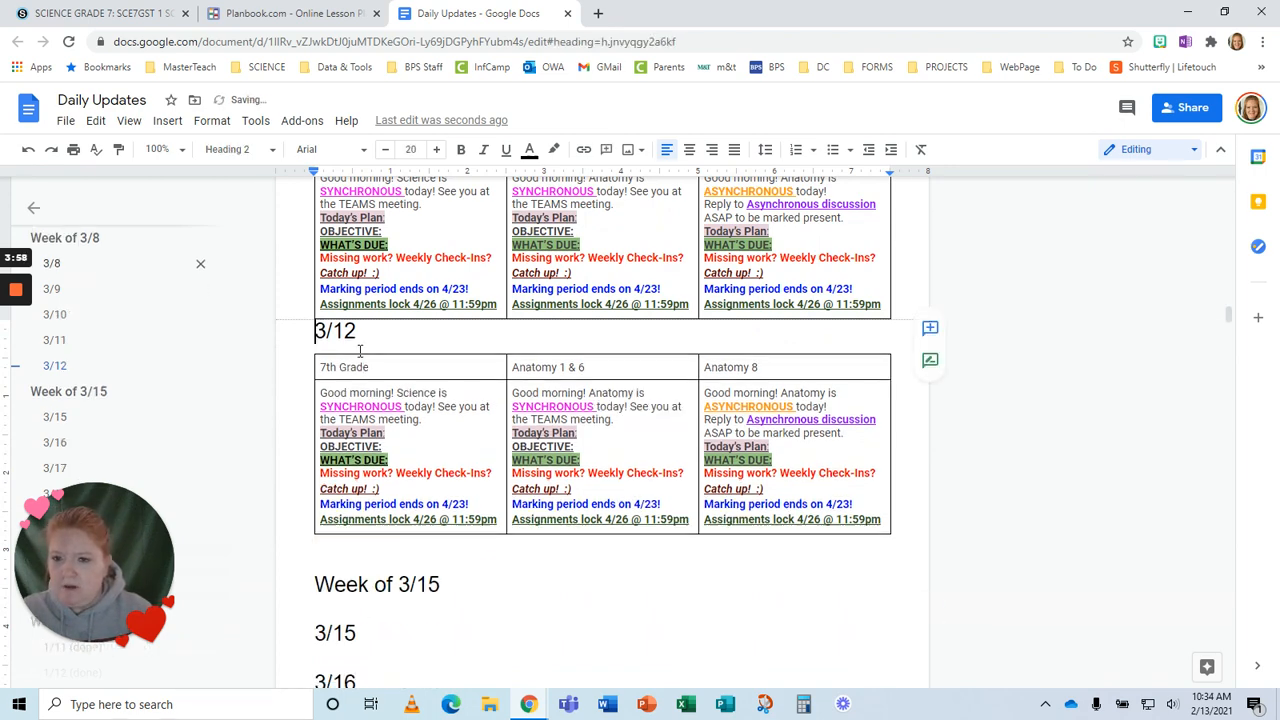
{"action": "scroll", "scroll_direction": "up", "scroll_amount": 3}
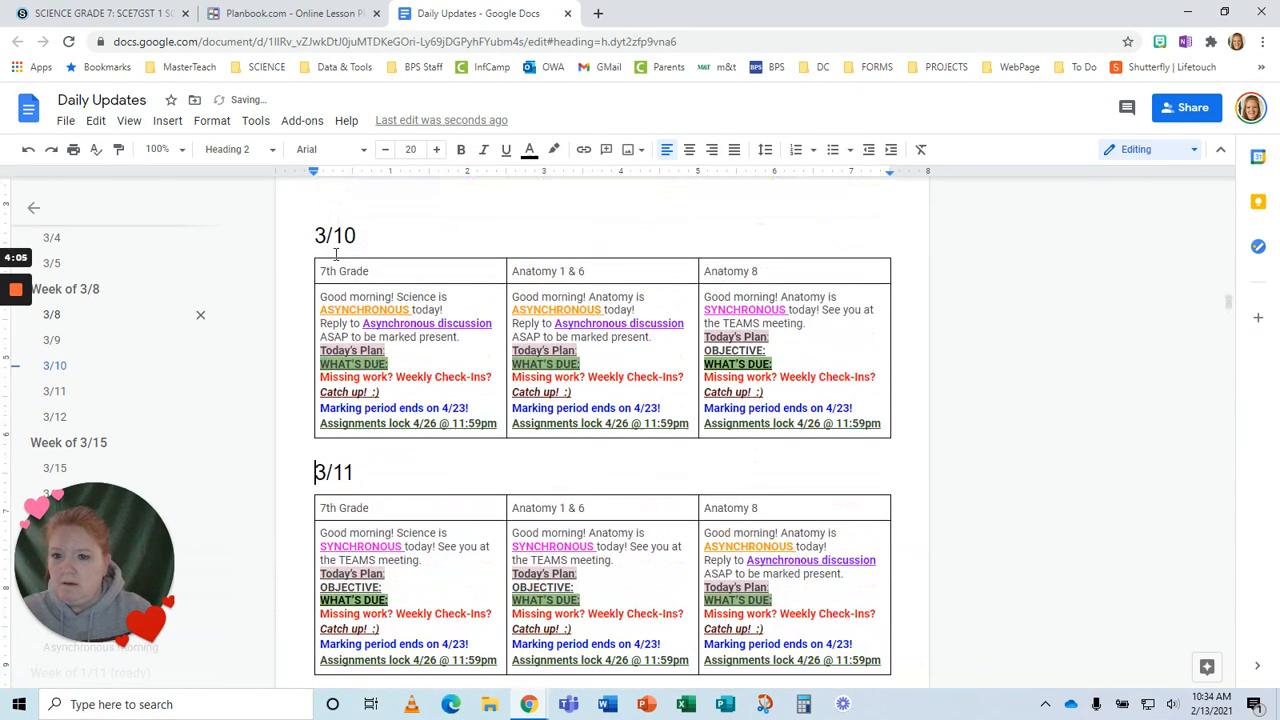
{"action": "scroll", "scroll_direction": "up", "scroll_amount": 3}
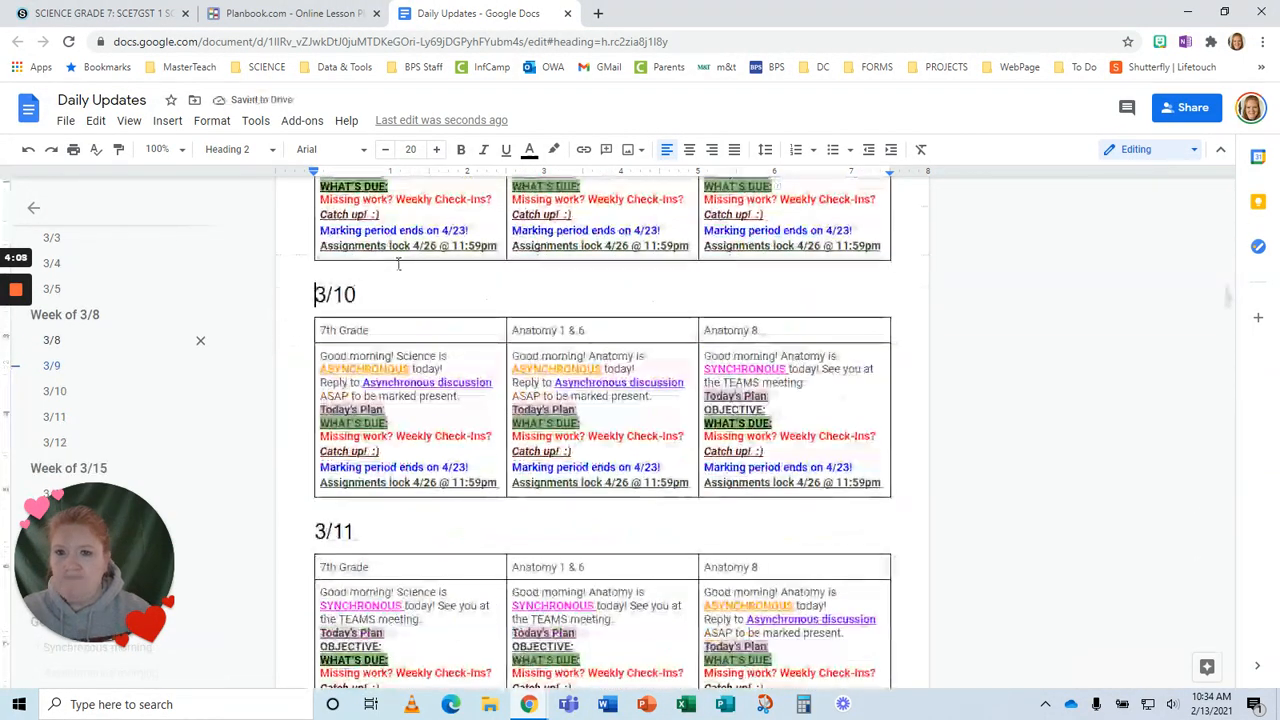
{"action": "scroll", "scroll_direction": "up", "scroll_amount": 3}
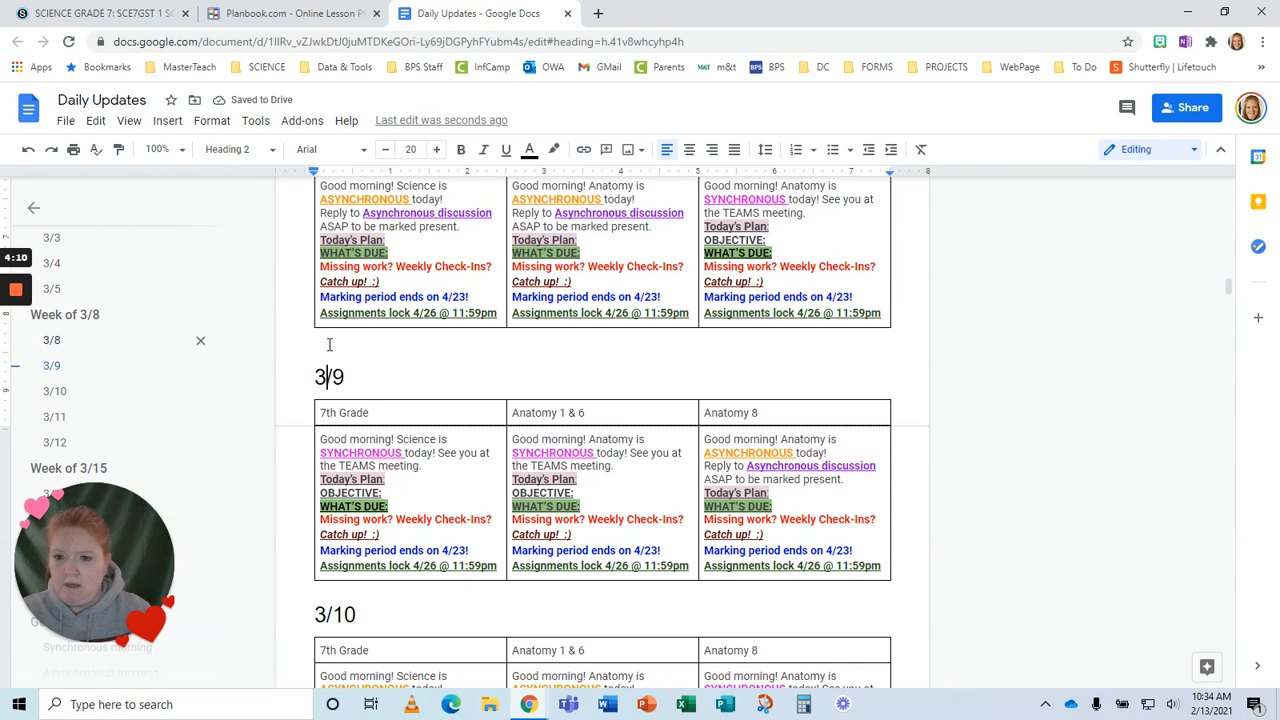
{"action": "left_click", "coordinate": [324, 344]}
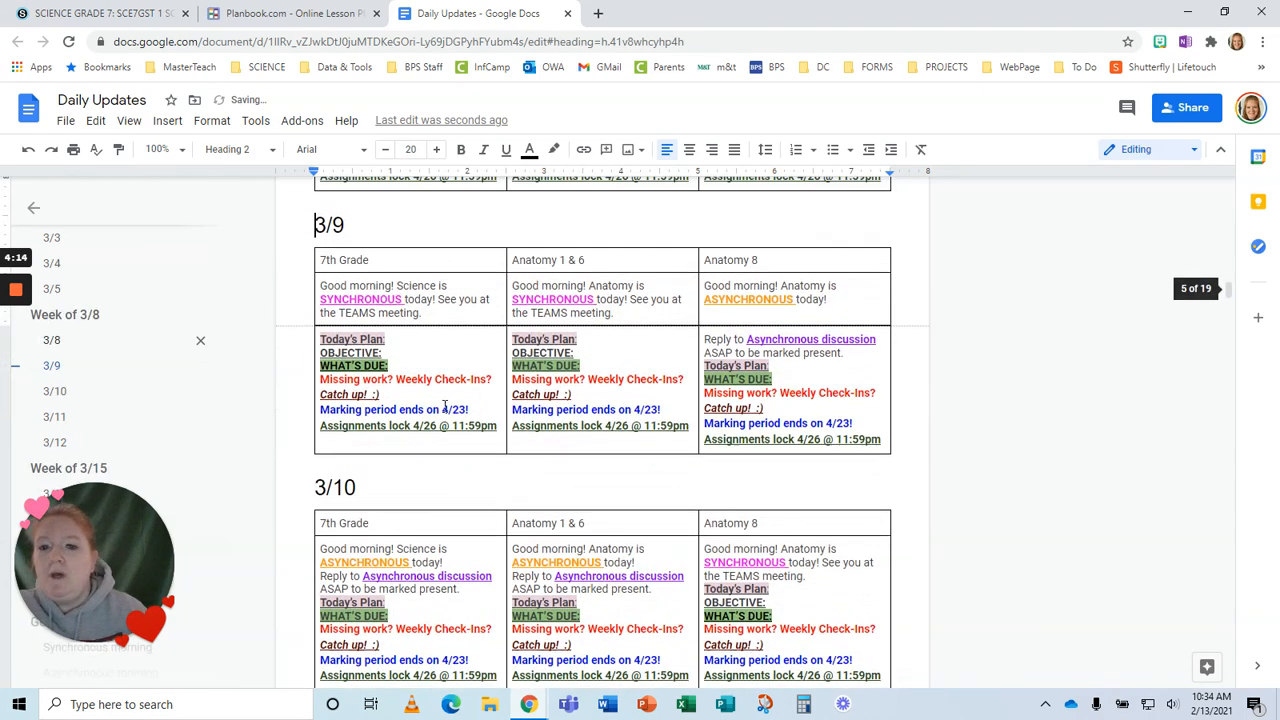
{"action": "scroll", "scroll_direction": "up", "scroll_amount": 3}
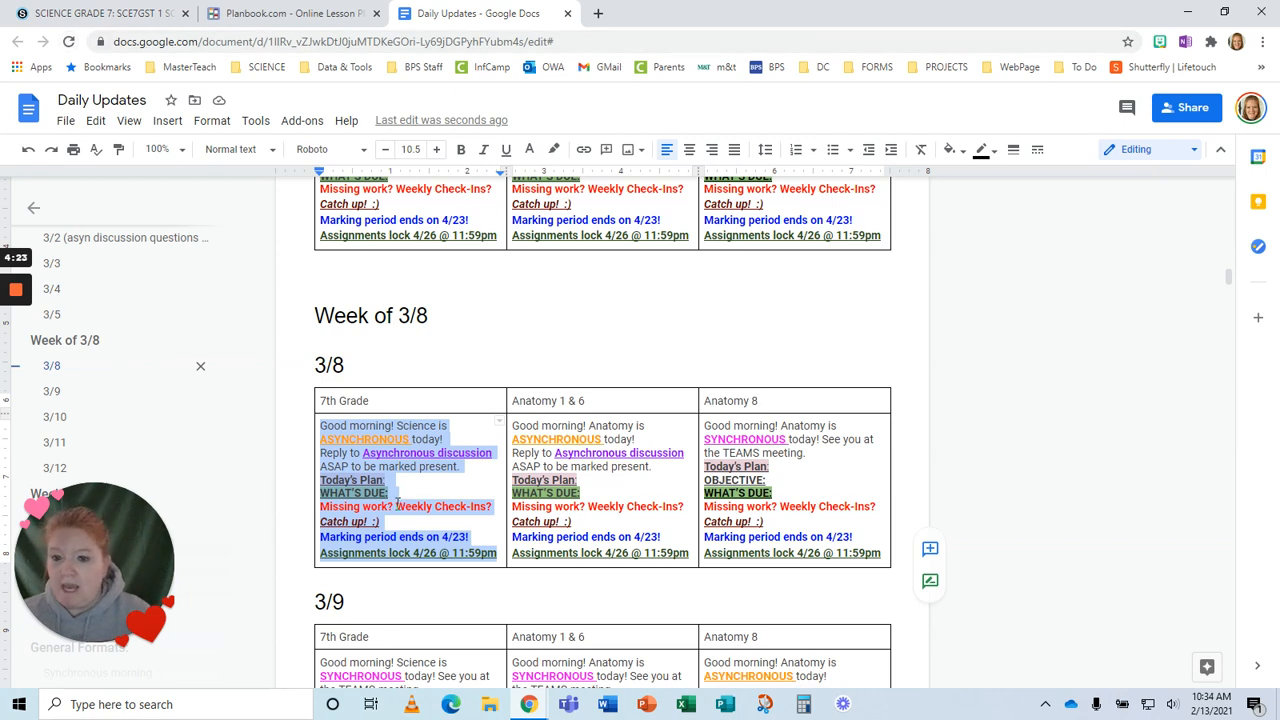
- Open Practice Course Section 1 updates in Schoology and paste the 7th-grade 3/8 message
{"action": "left_click", "coordinate": [100, 12]}
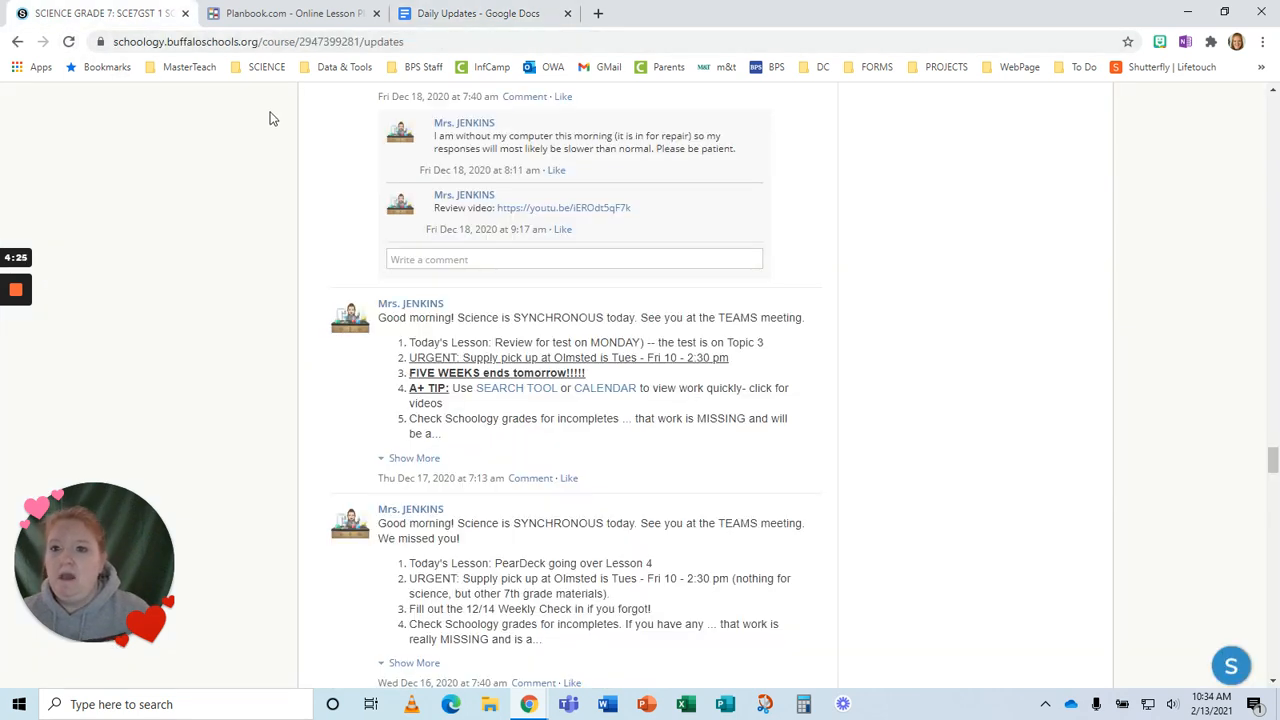
{"action": "scroll", "scroll_direction": "up", "scroll_amount": 3}
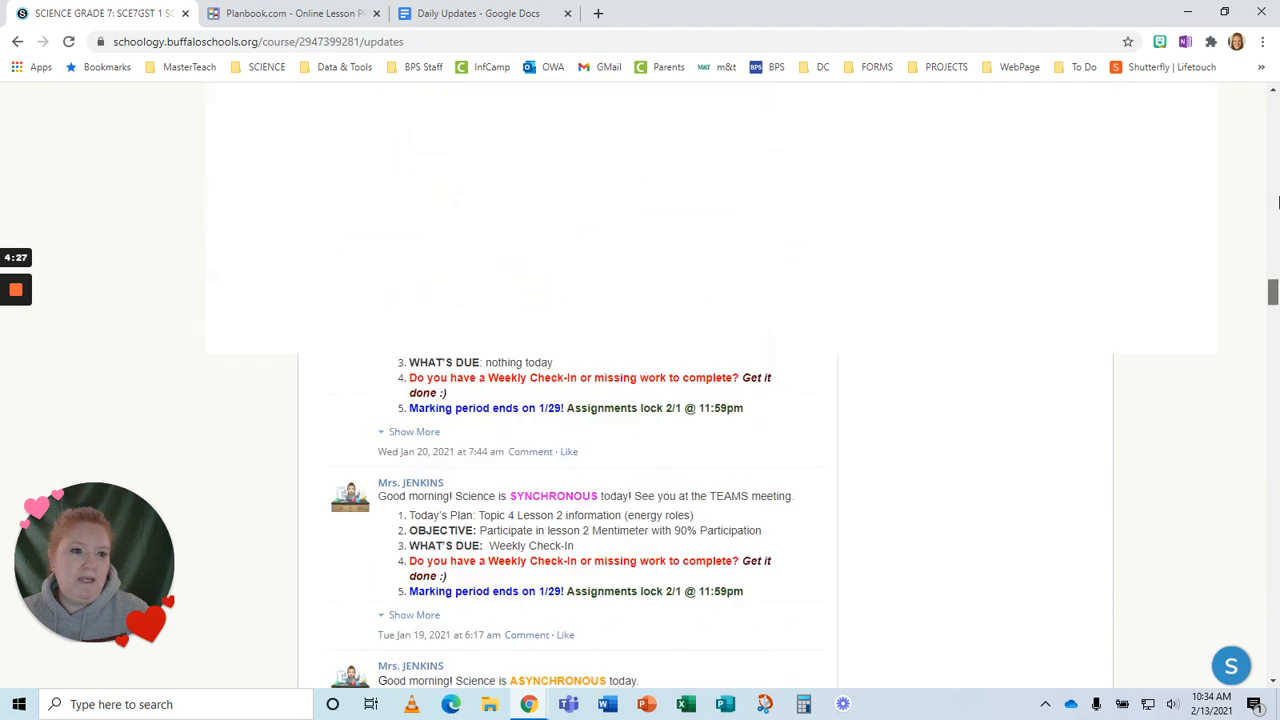
{"action": "scroll", "scroll_direction": "up", "scroll_amount": 3}
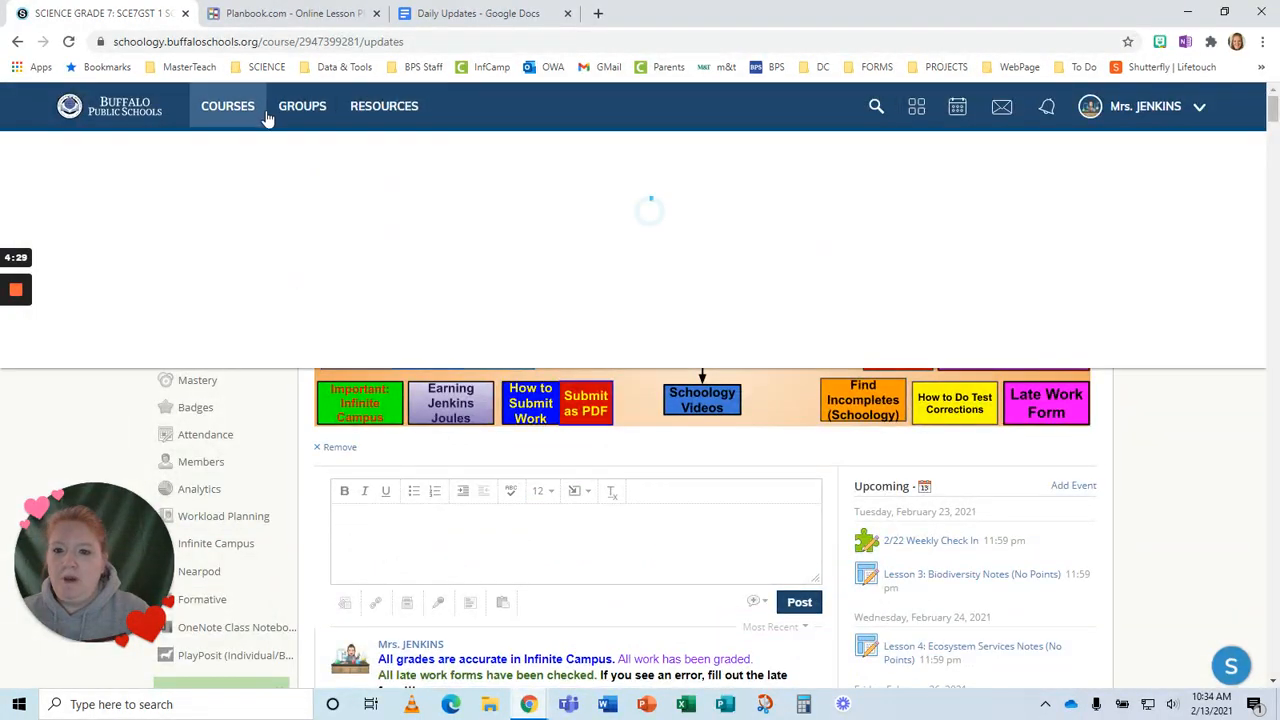
{"action": "left_click", "coordinate": [228, 106]}
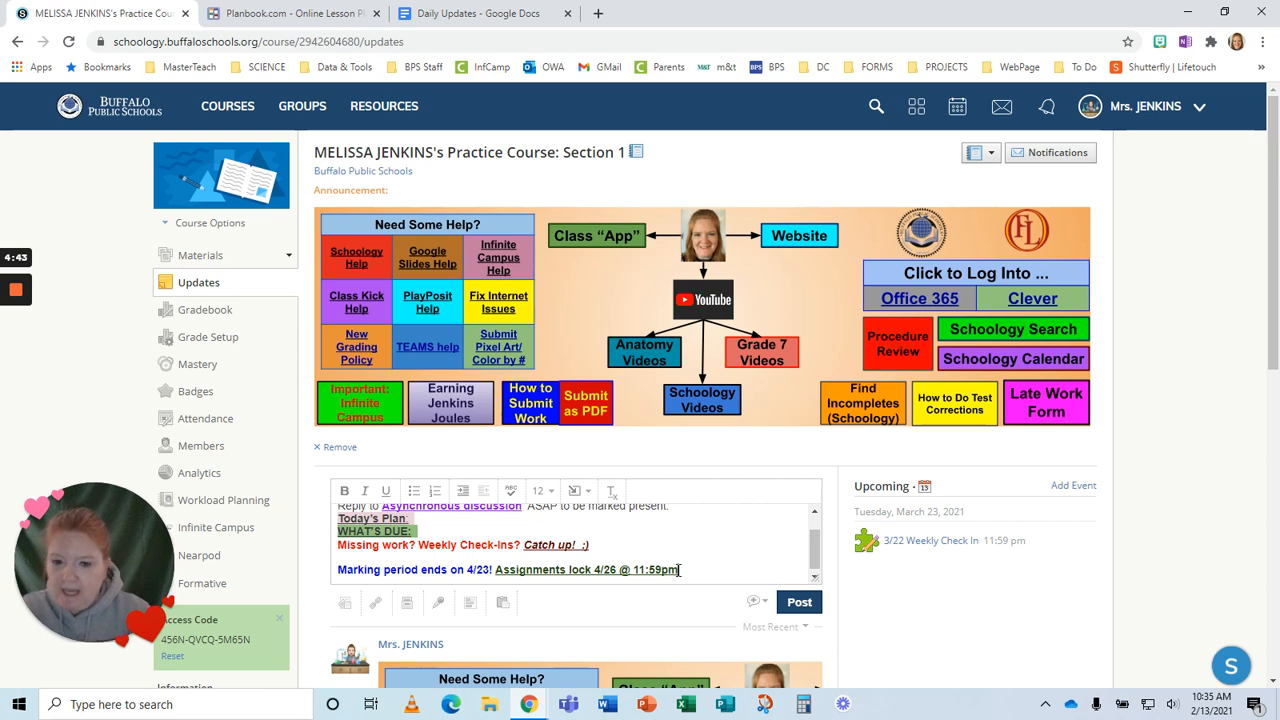
- Check the pasted 3/8 update's formatting and post it to the practice course feed
{"action": "left_click_drag", "start_coordinate": [678, 568], "coordinate": [336, 516]}
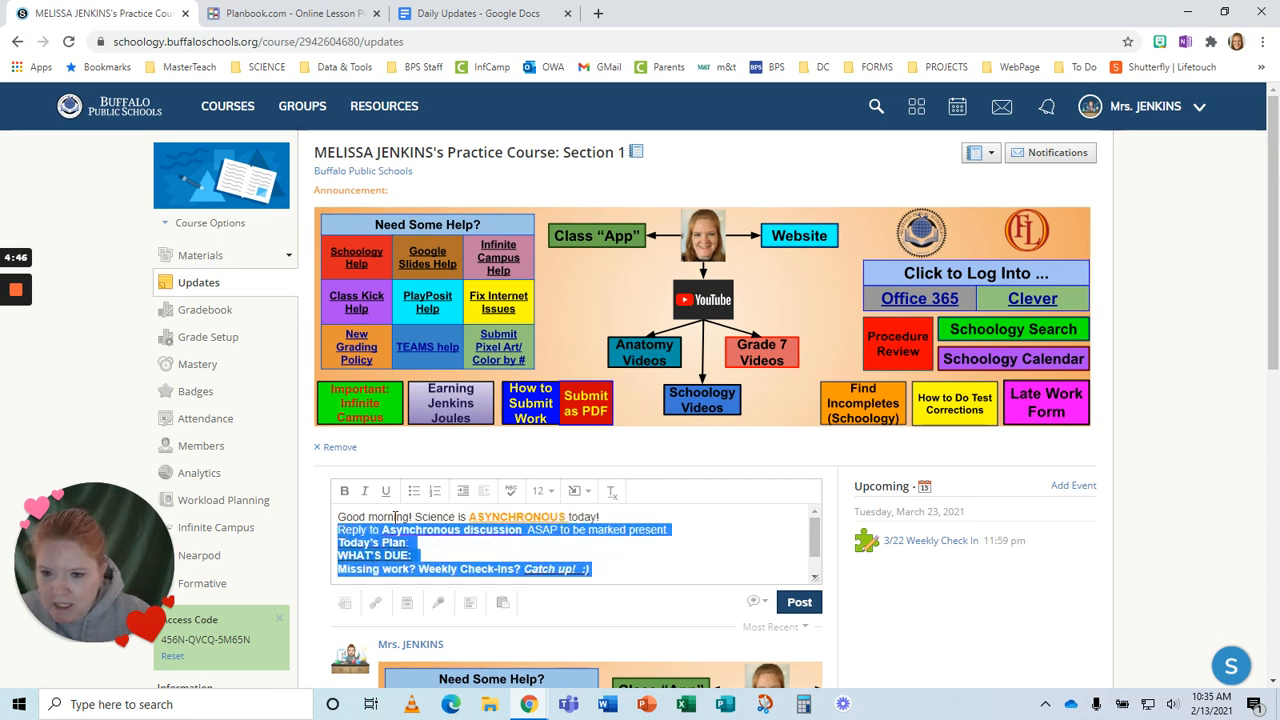
{"action": "mouse_move", "coordinate": [436, 490]}
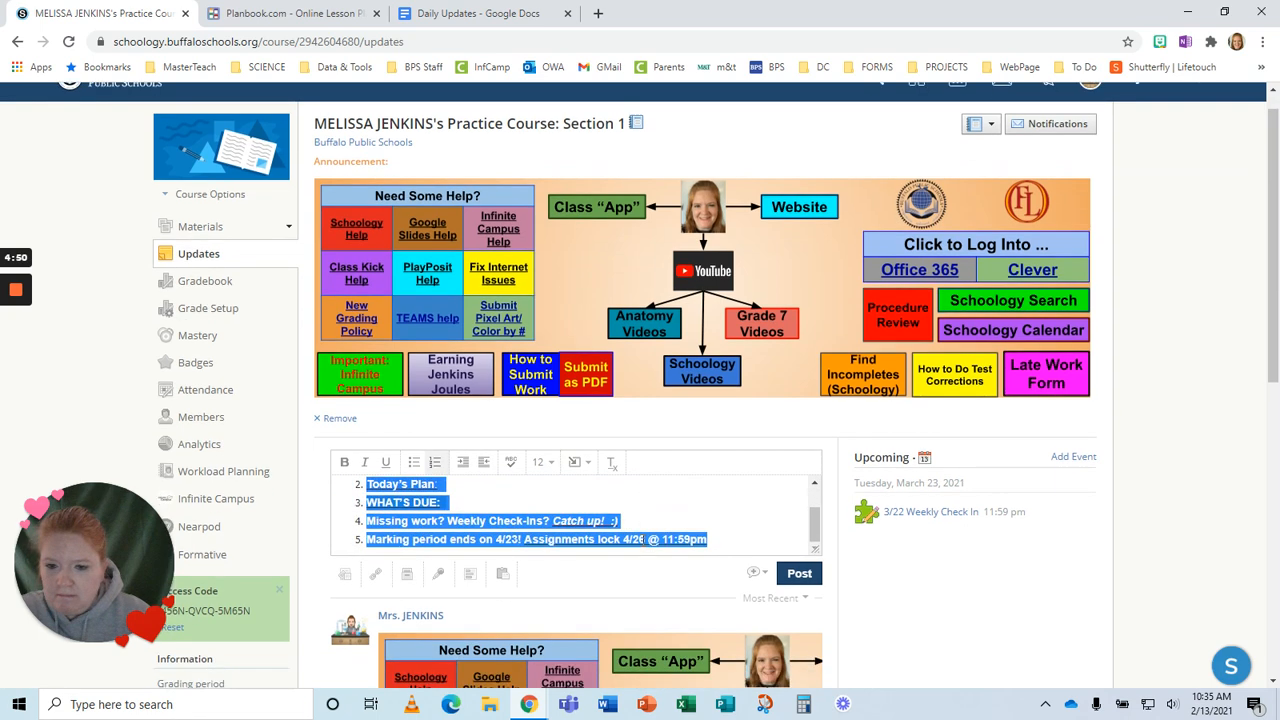
{"action": "scroll", "scroll_direction": "down", "scroll_amount": 3}
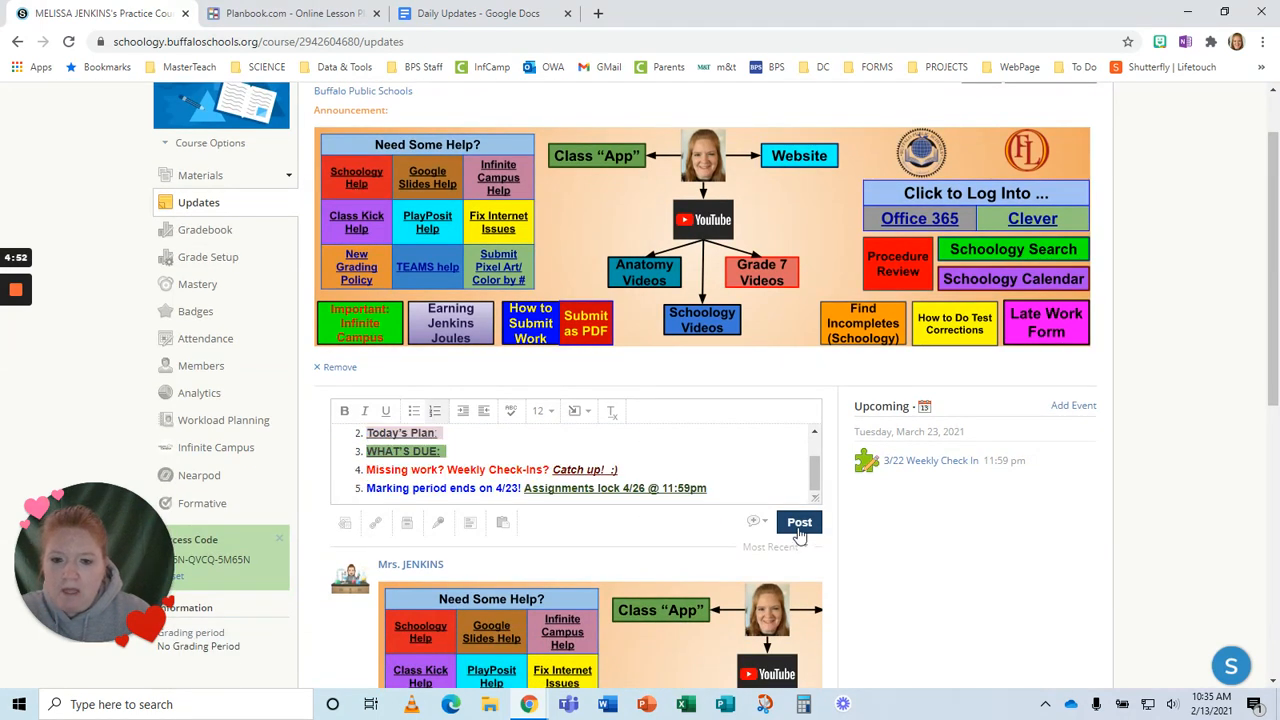
{"action": "left_click", "coordinate": [800, 520]}
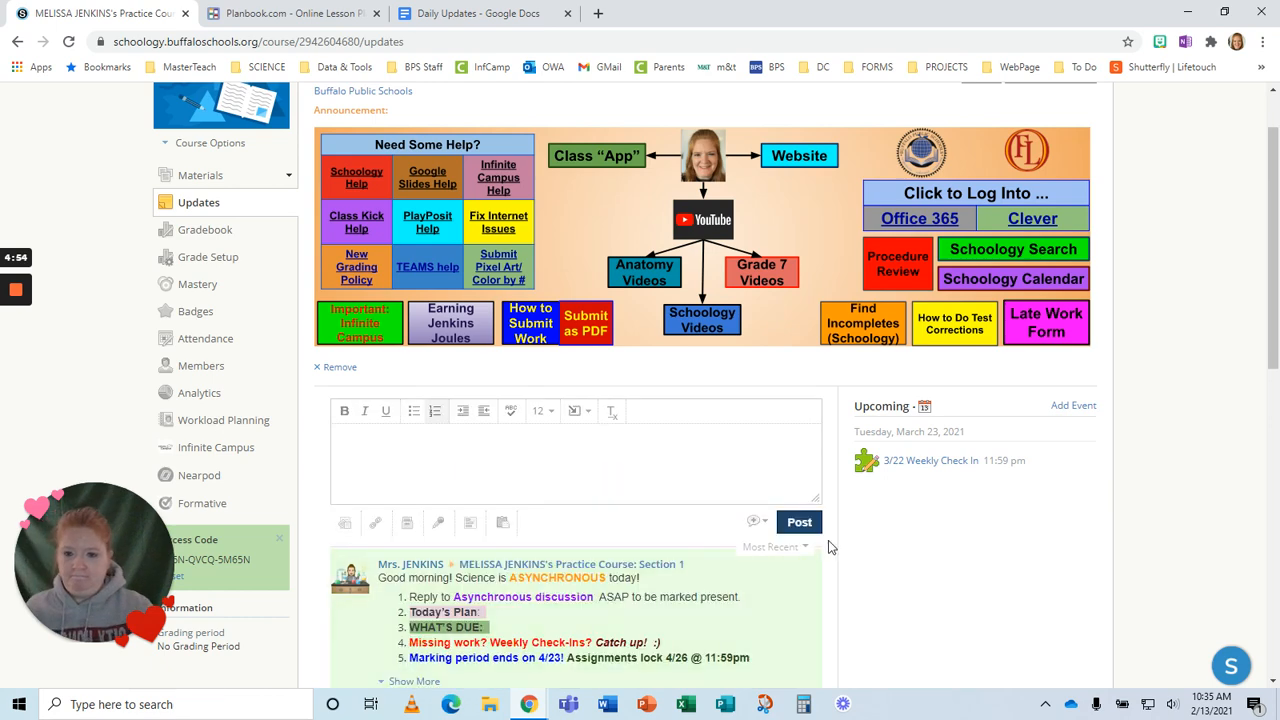
{"action": "scroll", "scroll_direction": "down", "scroll_amount": 3}
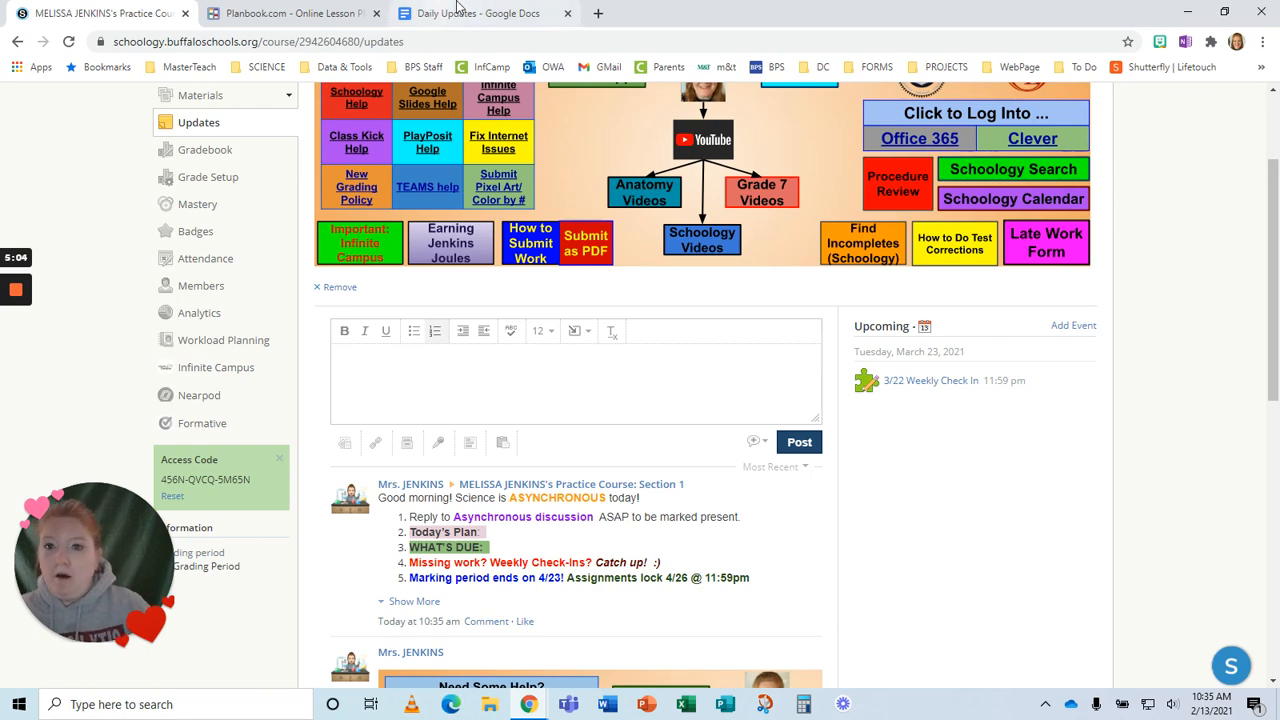
- In the February Break section, move the heart Bitmoji below the 'Have a wonderful break' message
{"action": "left_click", "coordinate": [480, 12]}
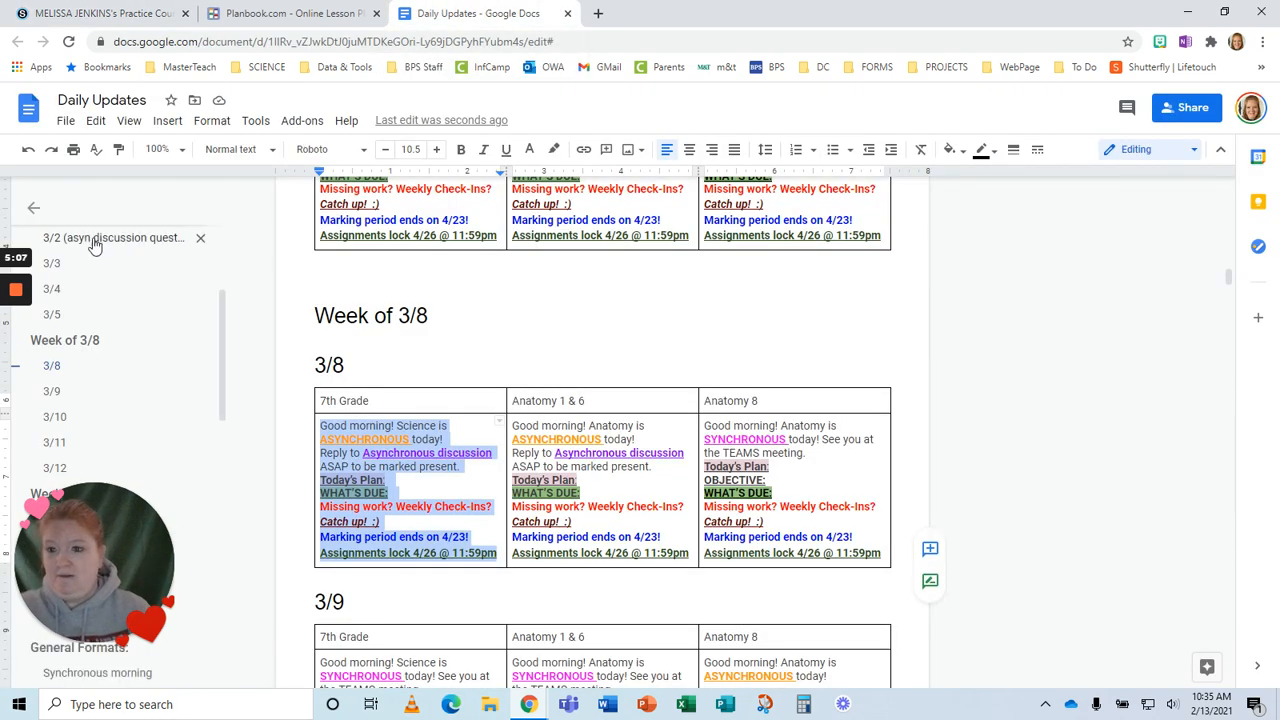
{"action": "scroll", "scroll_direction": "up", "scroll_amount": 3}
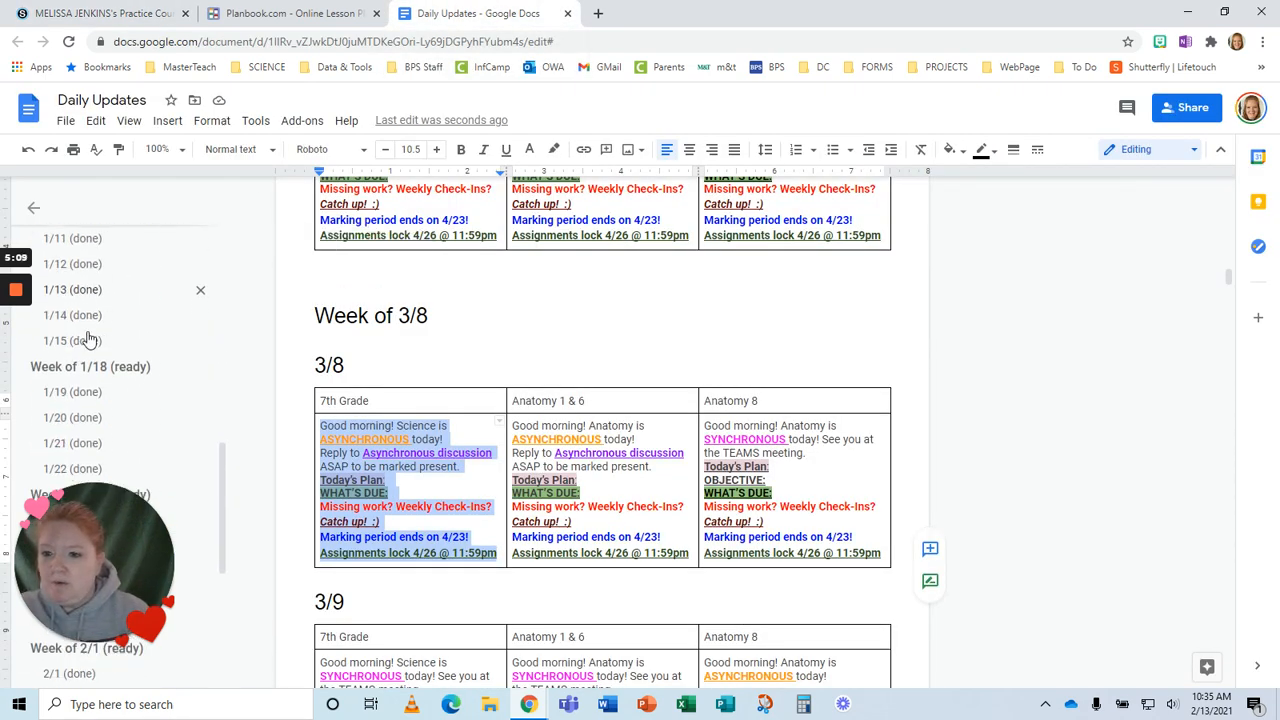
{"action": "scroll", "scroll_direction": "down", "scroll_amount": 3}
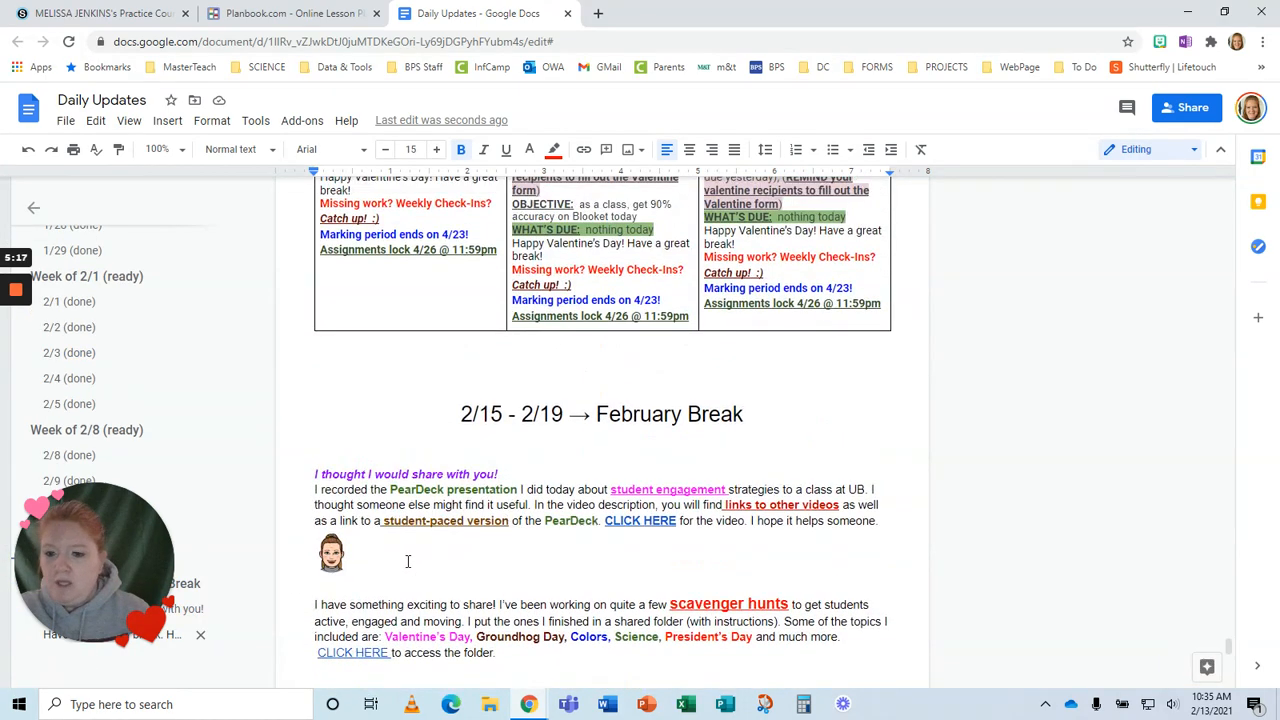
{"action": "scroll", "scroll_direction": "down", "scroll_amount": 3}
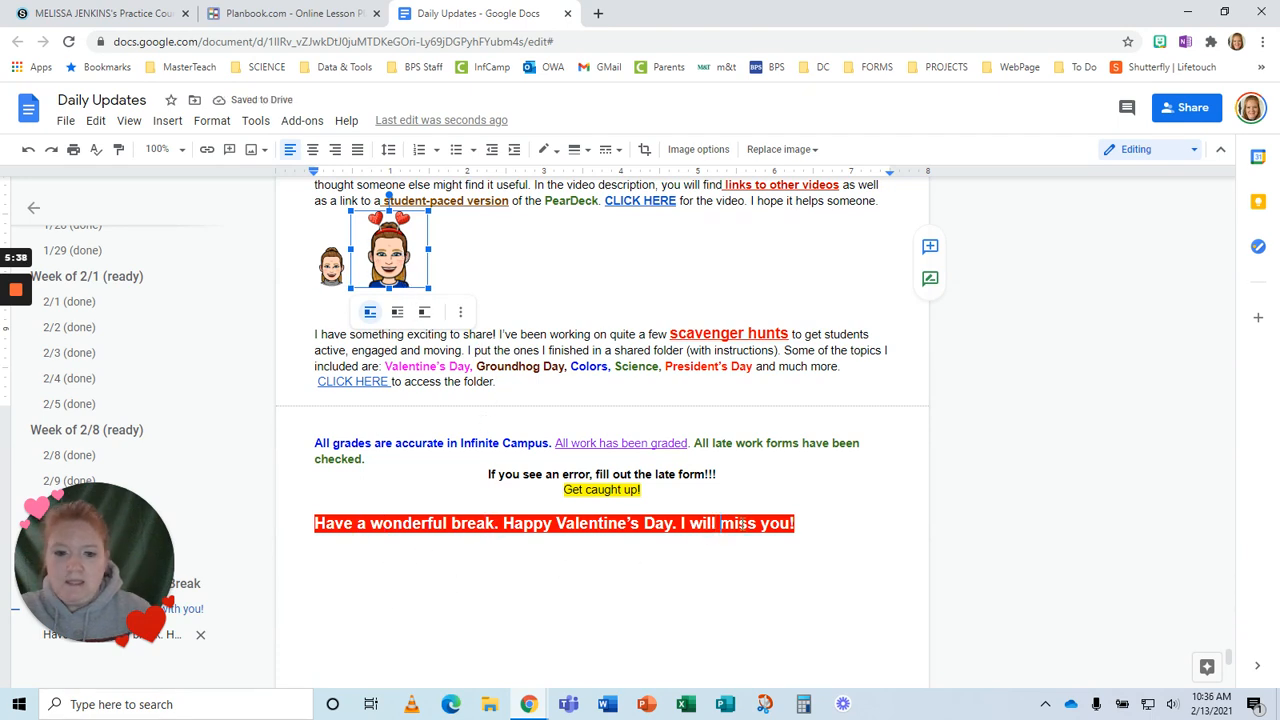
{"action": "left_click_drag", "start_coordinate": [388, 248], "coordinate": [836, 518]}
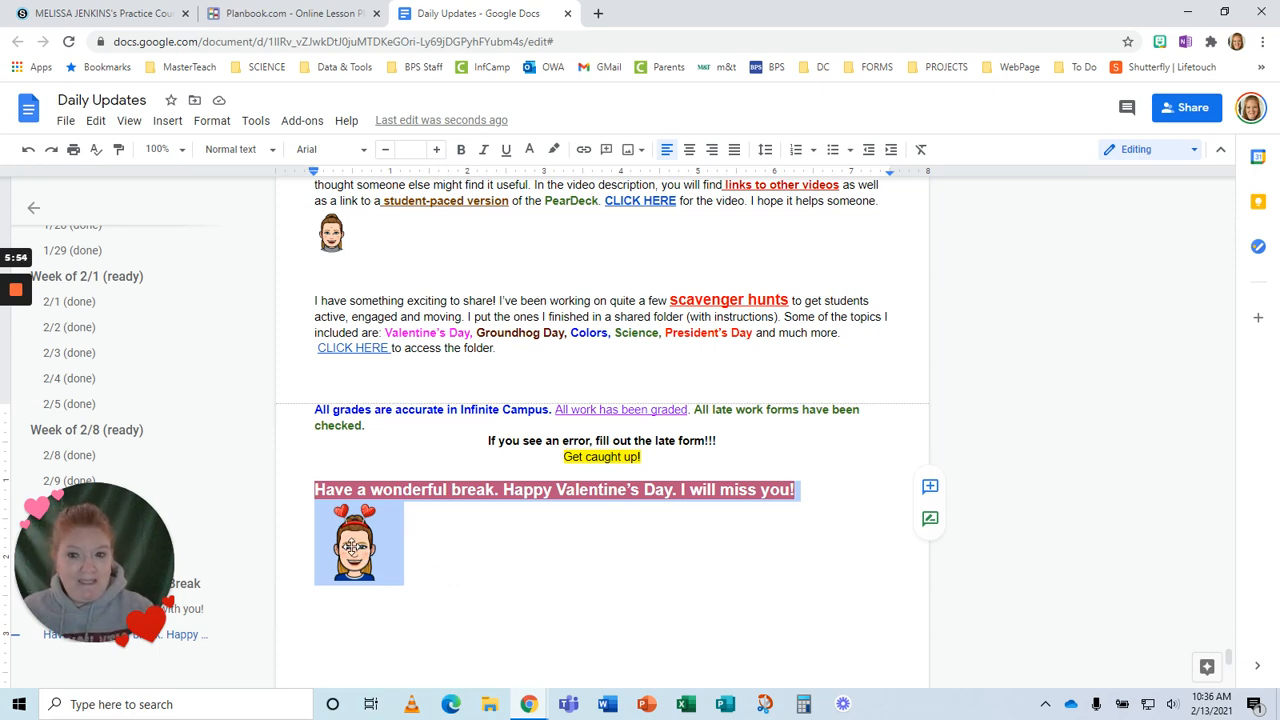
- Paste the 'Have a wonderful break' message with its Bitmoji into a new update and post it
{"action": "left_click", "coordinate": [100, 12]}
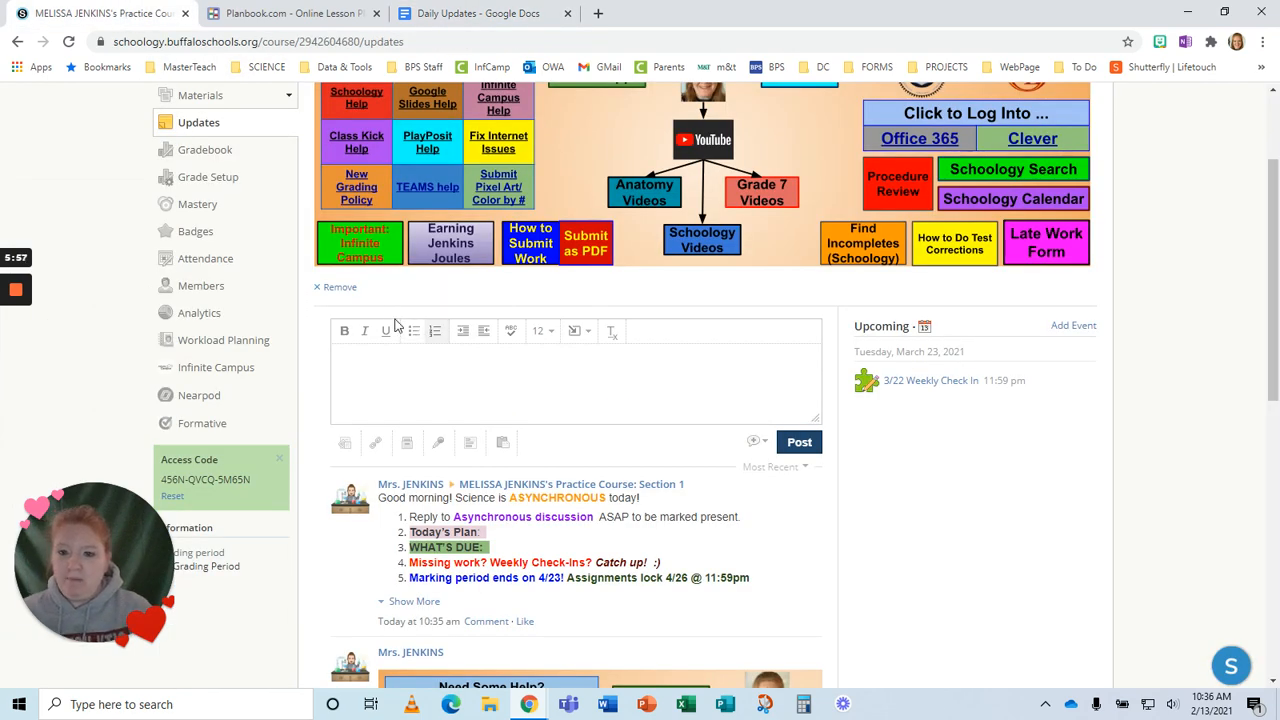
{"action": "left_click", "coordinate": [396, 366]}
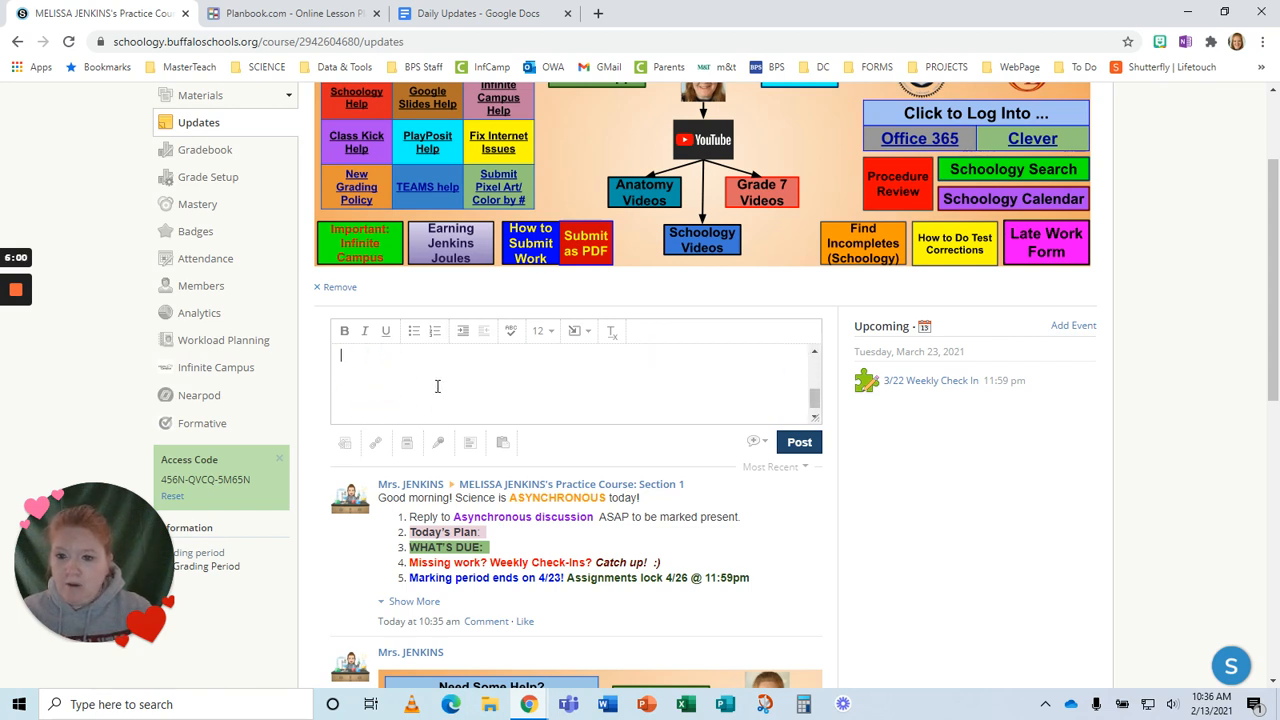
{"action": "type", "text": "Have a wonderful break. Happy Valentine's Day. I will miss you!"}
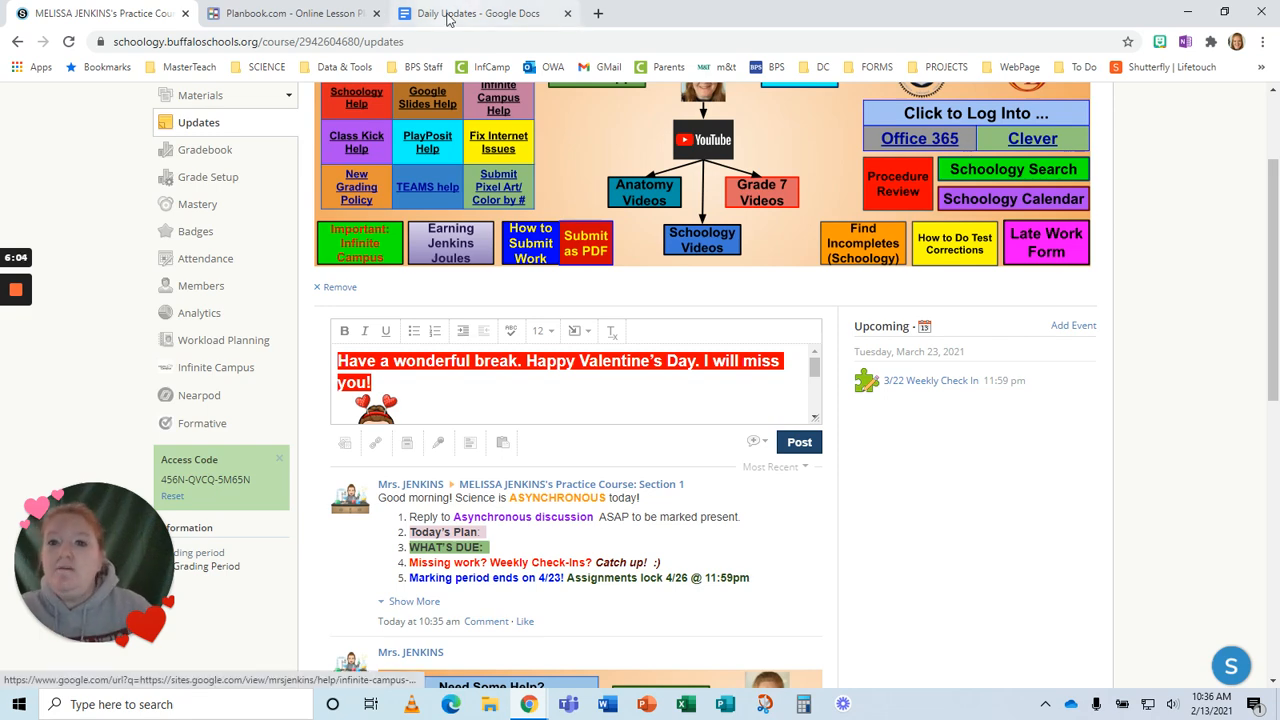
{"action": "left_click", "coordinate": [478, 12]}
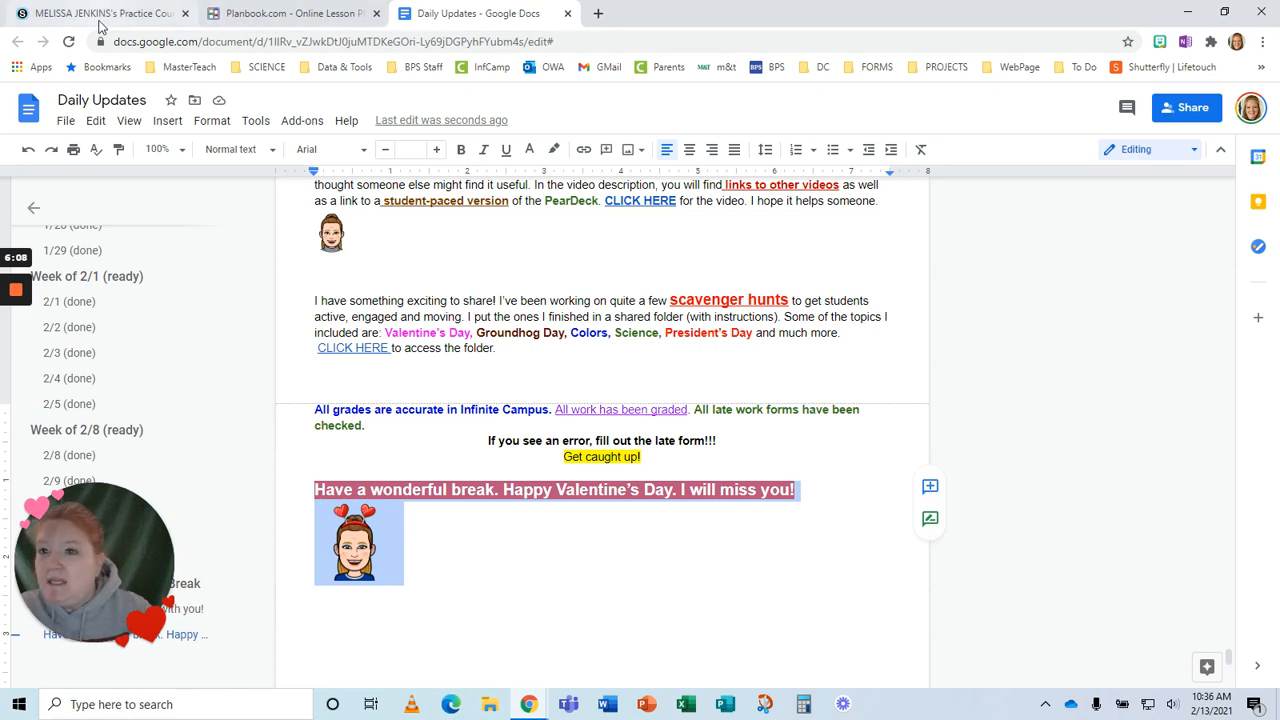
{"action": "left_click", "coordinate": [100, 12]}
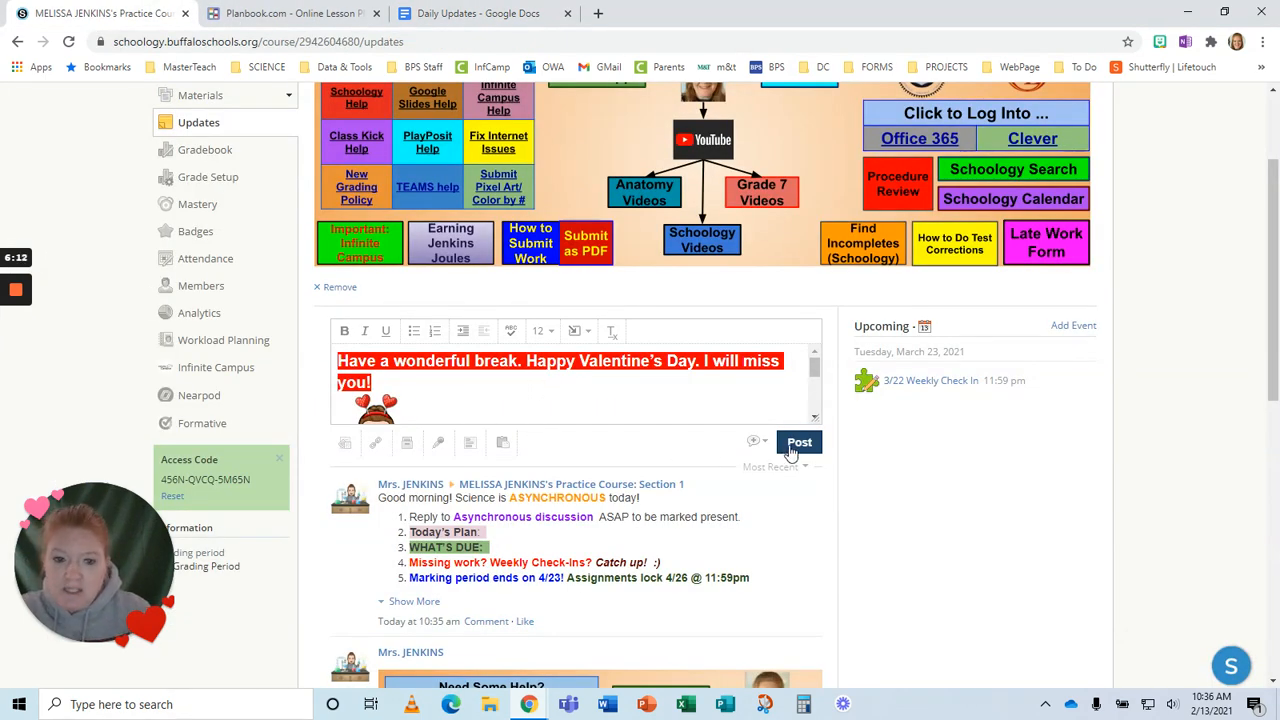
{"action": "left_click", "coordinate": [800, 442]}
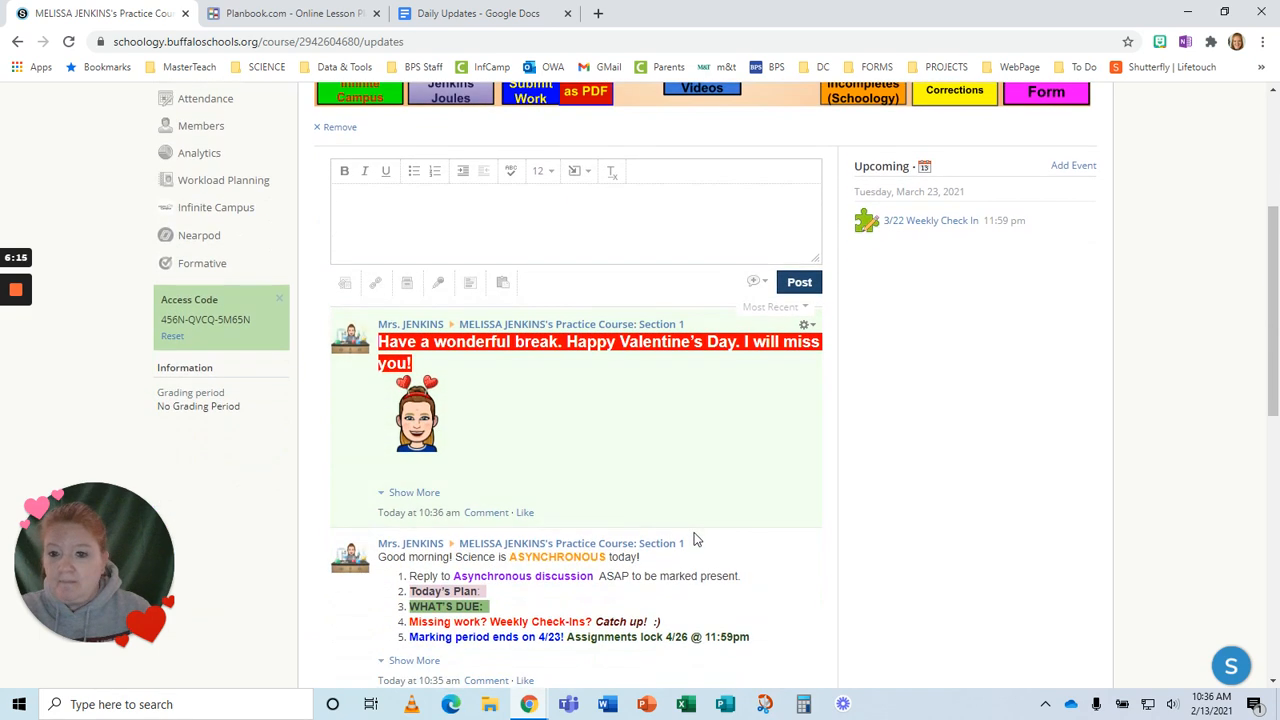